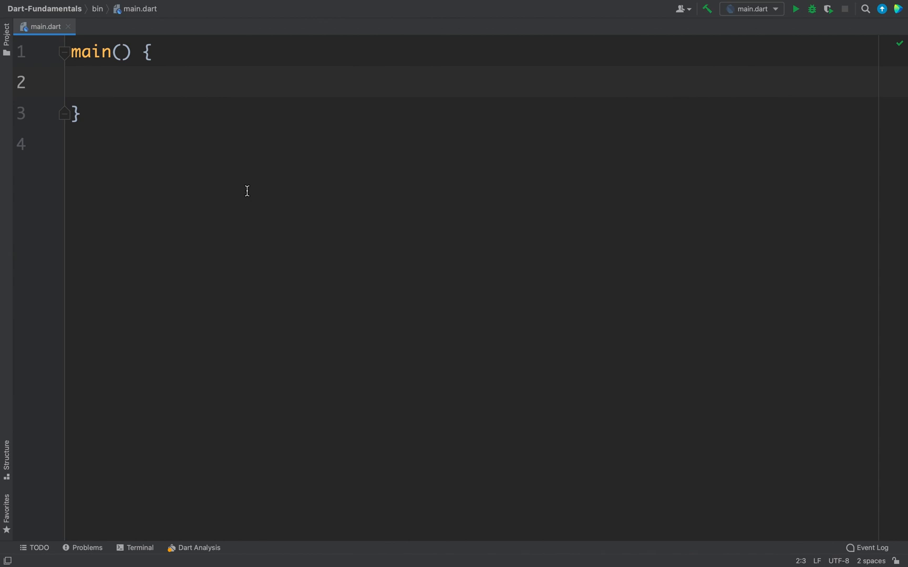
Step: Declare var users = {}; in main with a blank line between the braces
text(var)
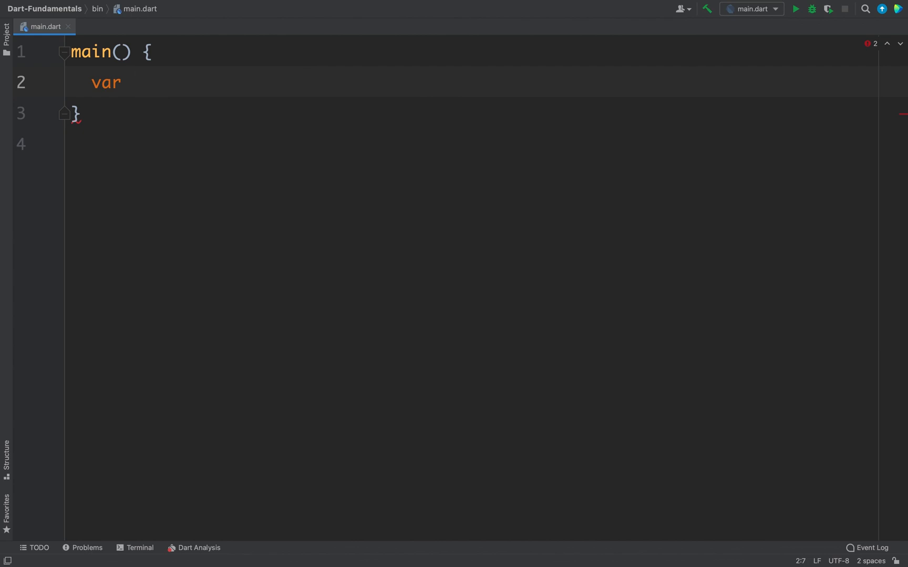
text(use)
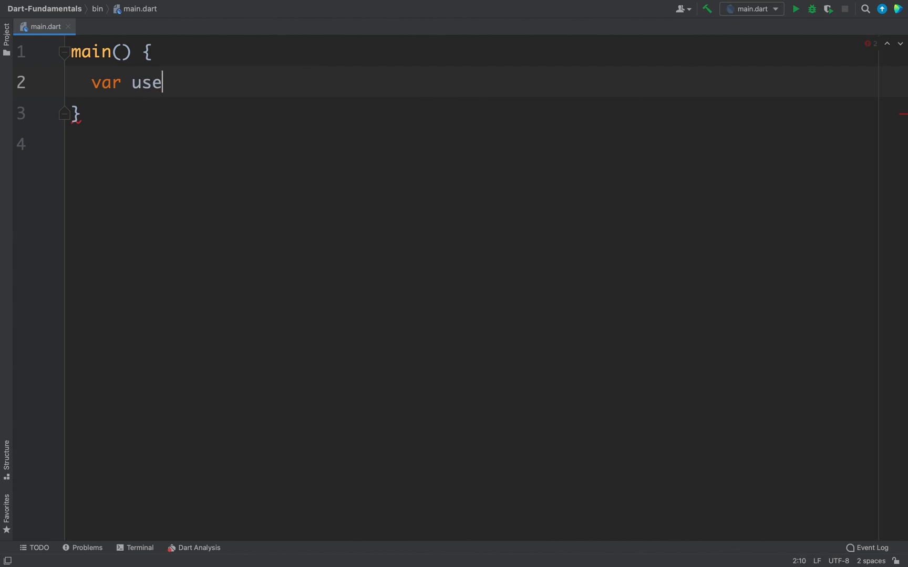
text(rs =)
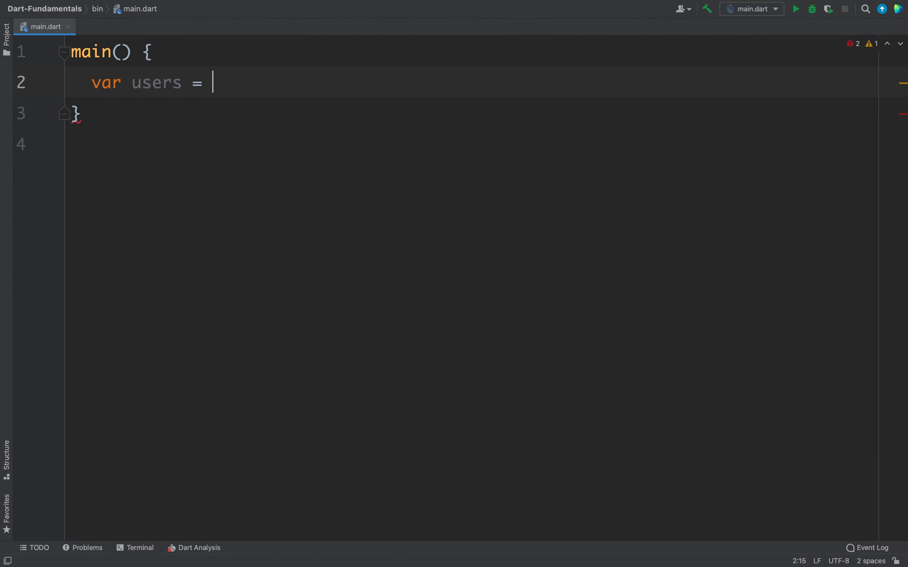
text({)
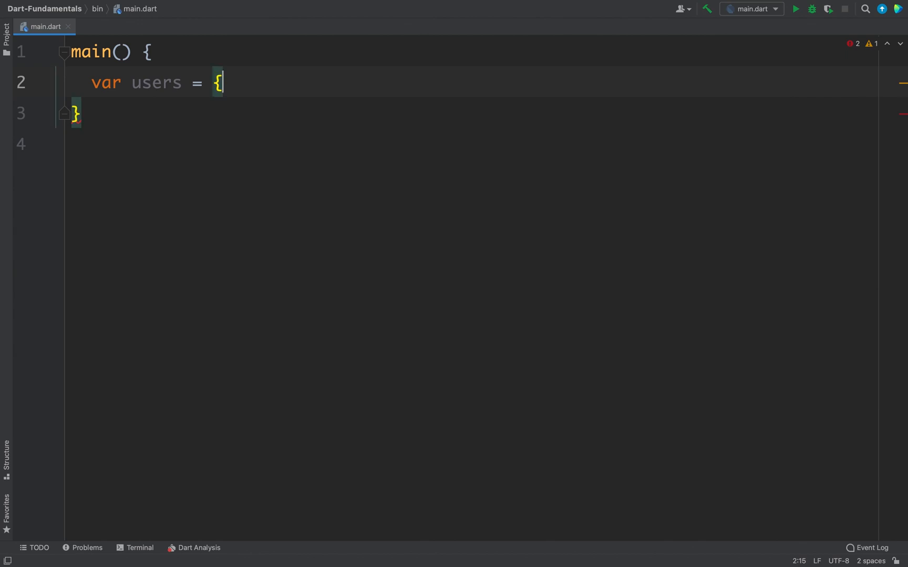
text(};)
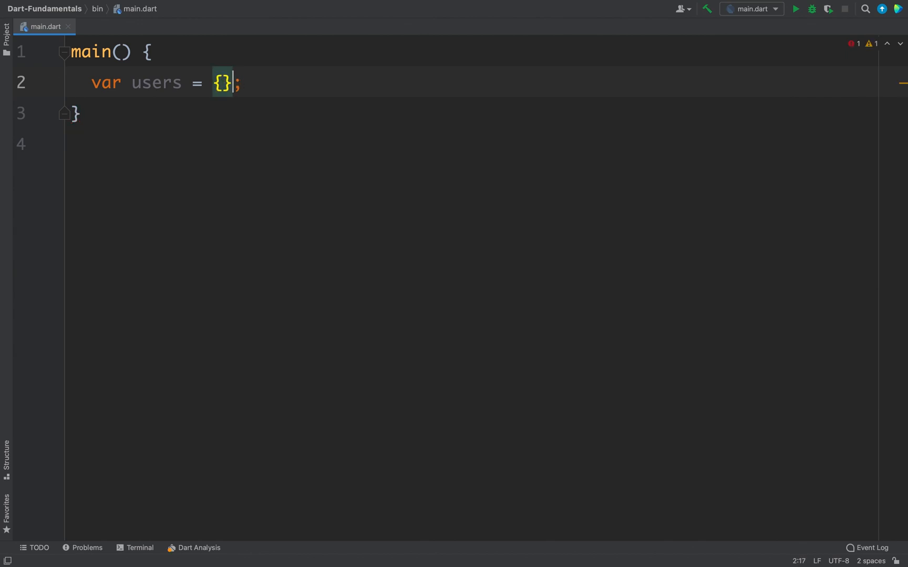
key(enter)
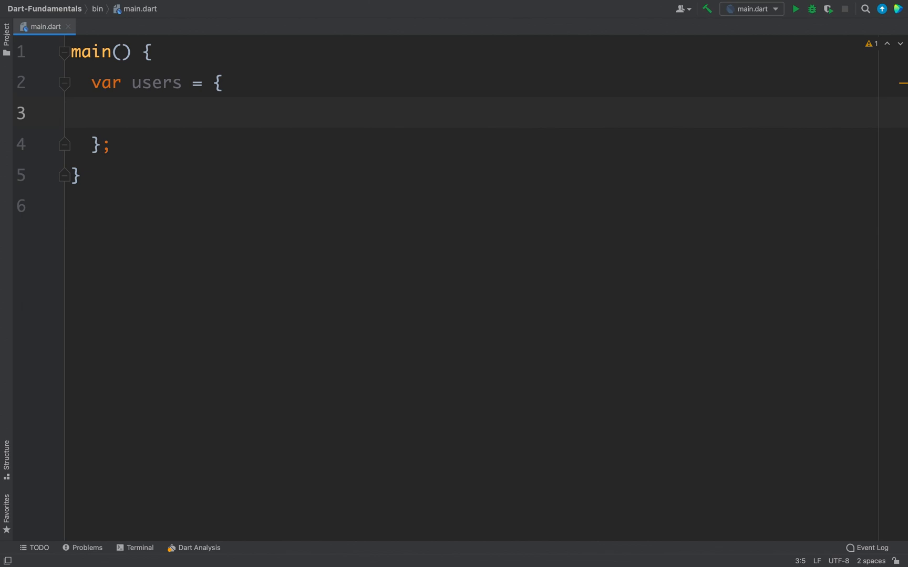
Step: Add the 'John': 1 entry to the users map and select it for copying
text(:)
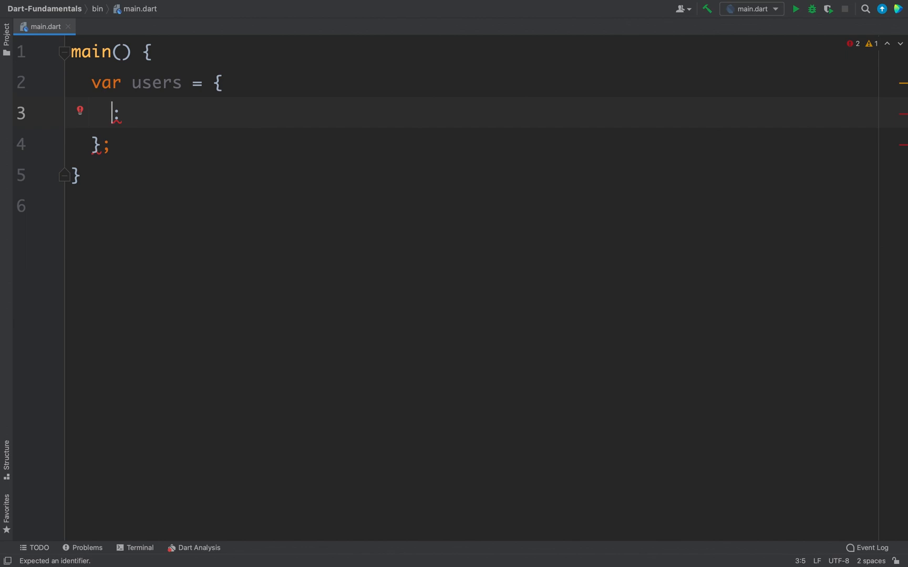
key(right)
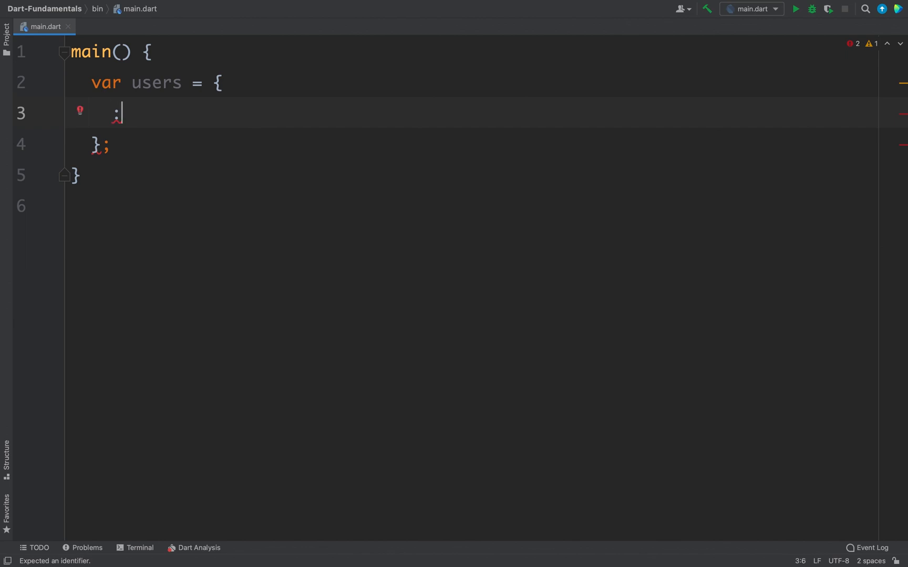
text(,)
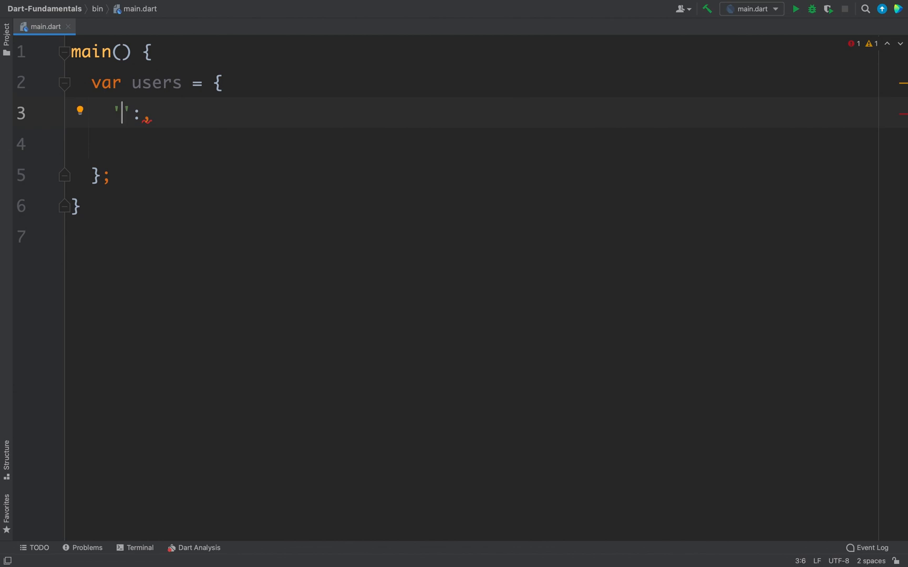
text(John)
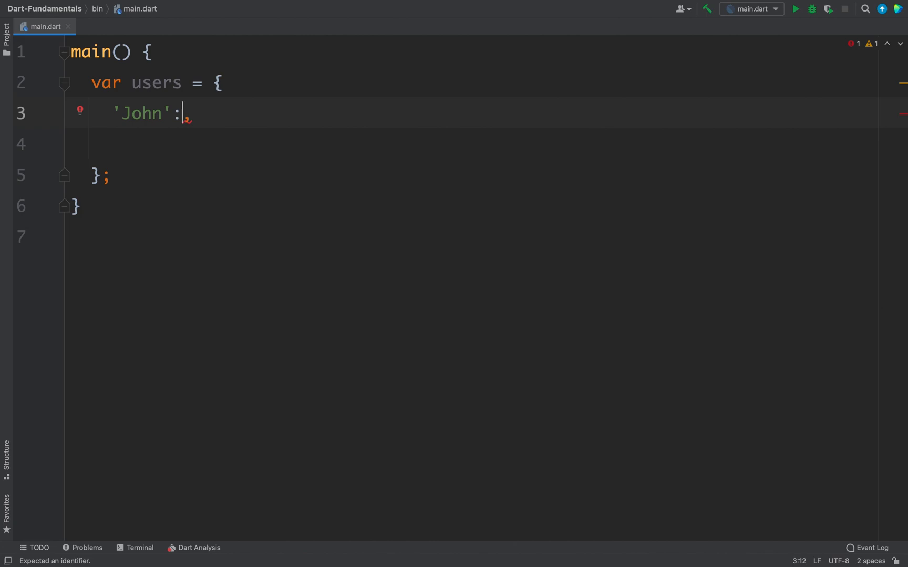
mouse_move(193, 112)
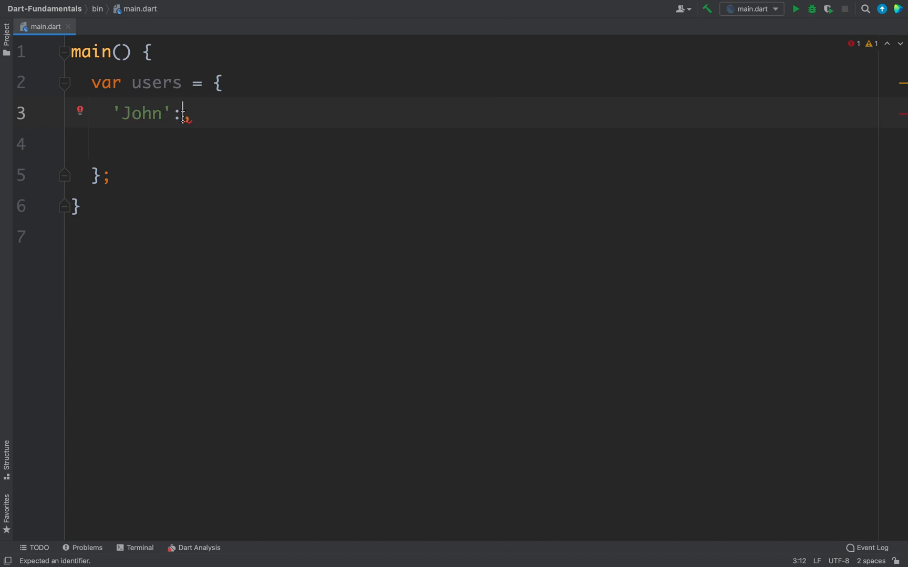
text(1,)
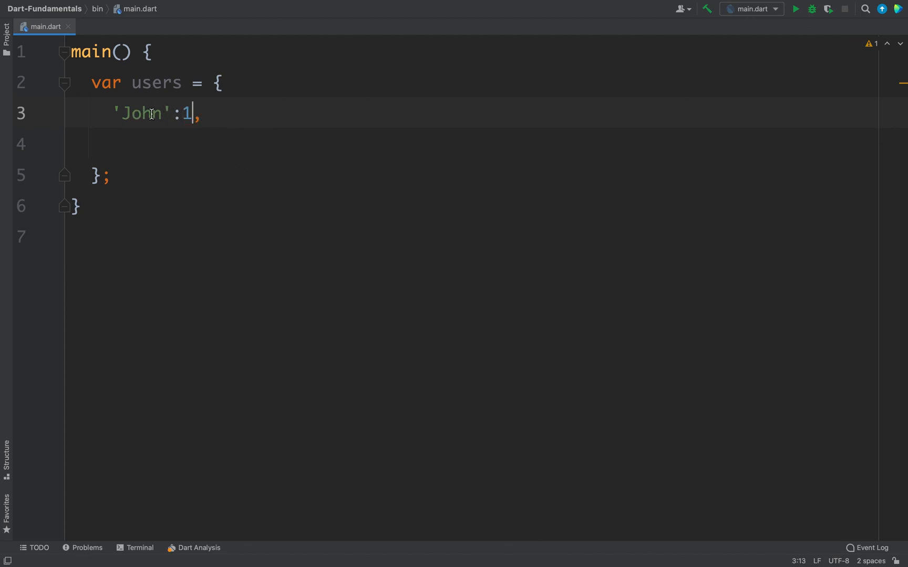
double_click(141, 113)
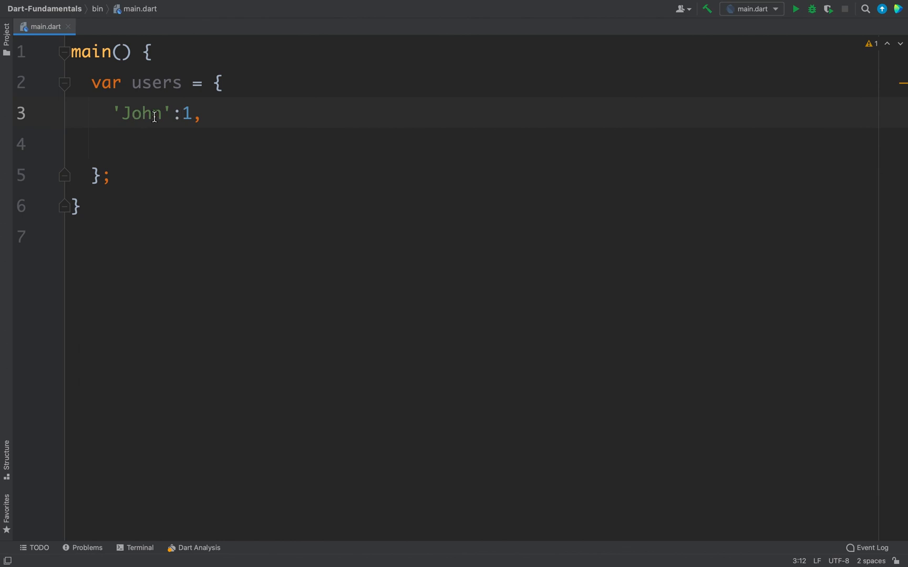
double_click(142, 113)
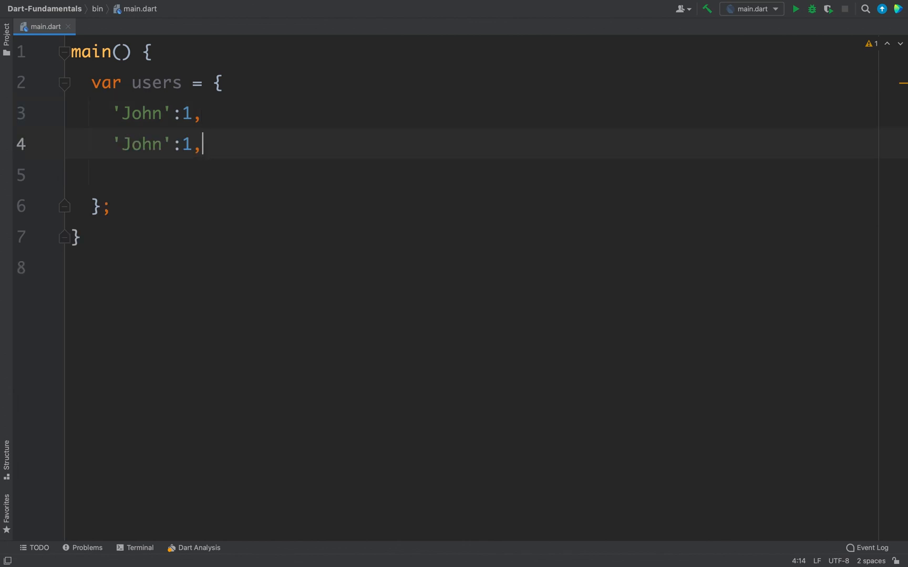
Step: Turn the duplicated John lines into 'Peter': 2 and 'Tony': 3
double_click(141, 144)
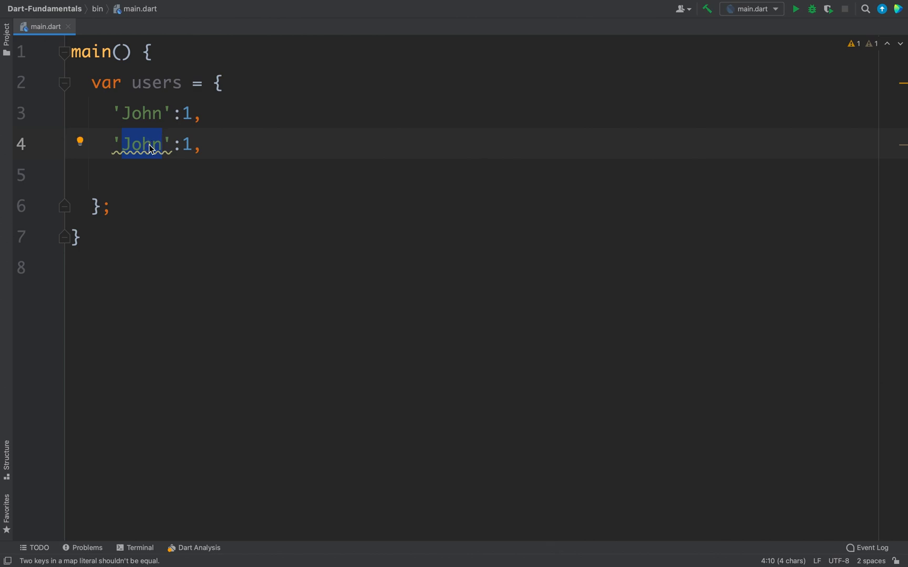
text(Peter)
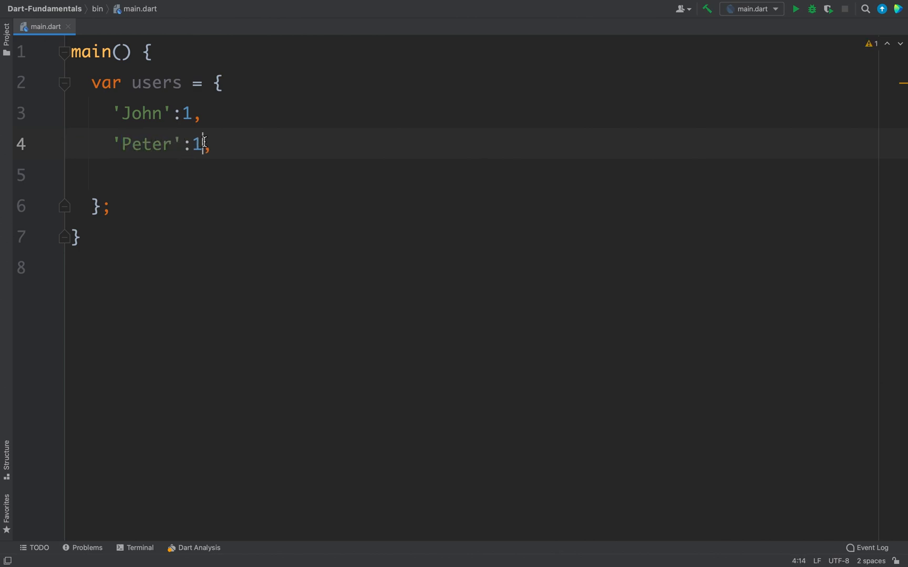
text(2)
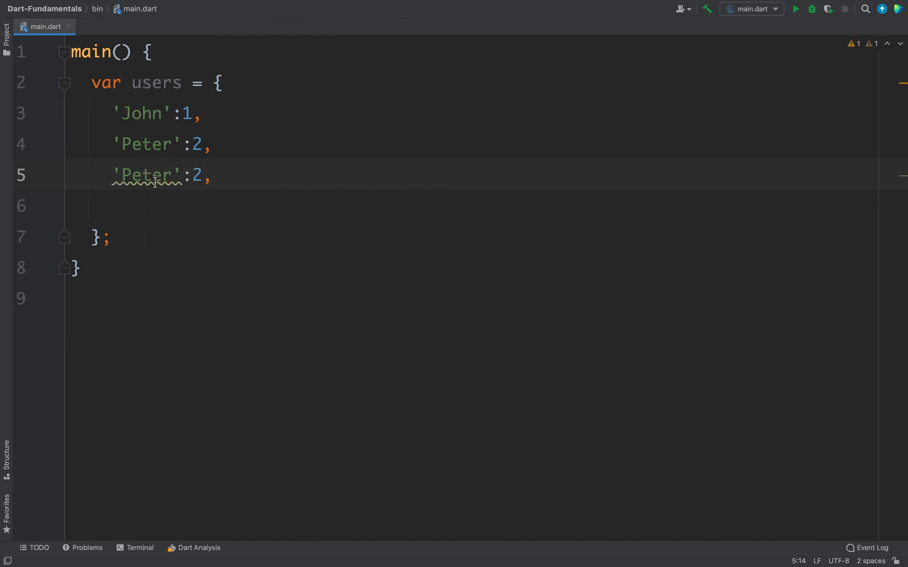
mouse_move(147, 177)
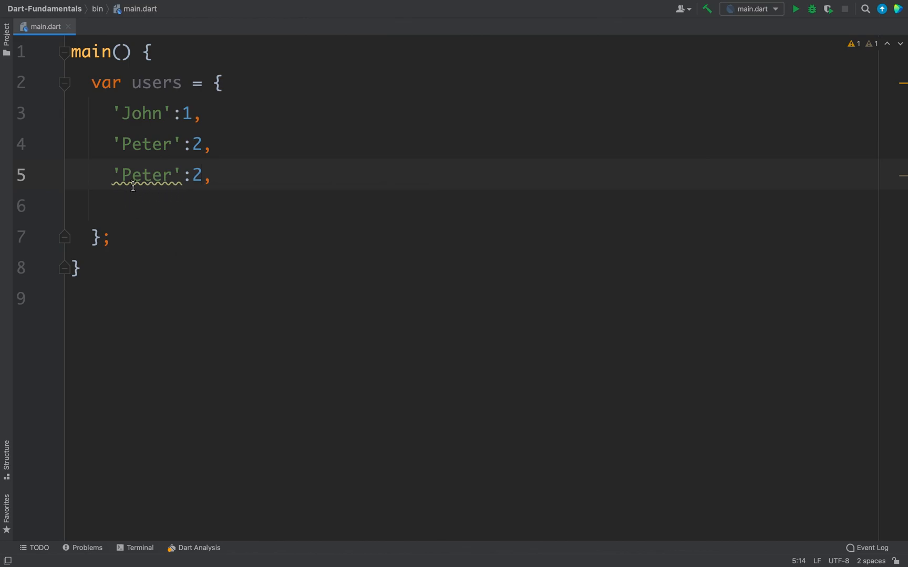
mouse_move(141, 103)
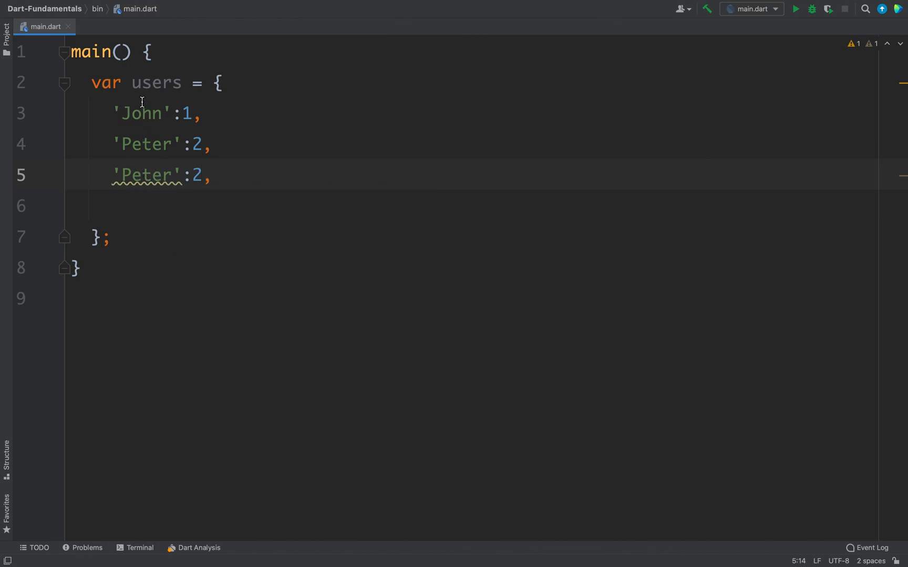
mouse_move(160, 145)
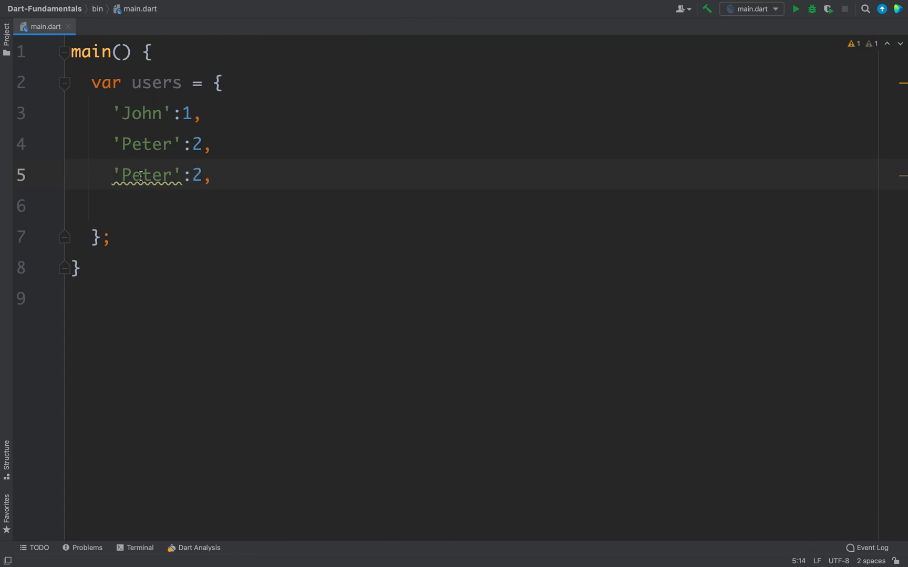
mouse_move(195, 175)
text(T)
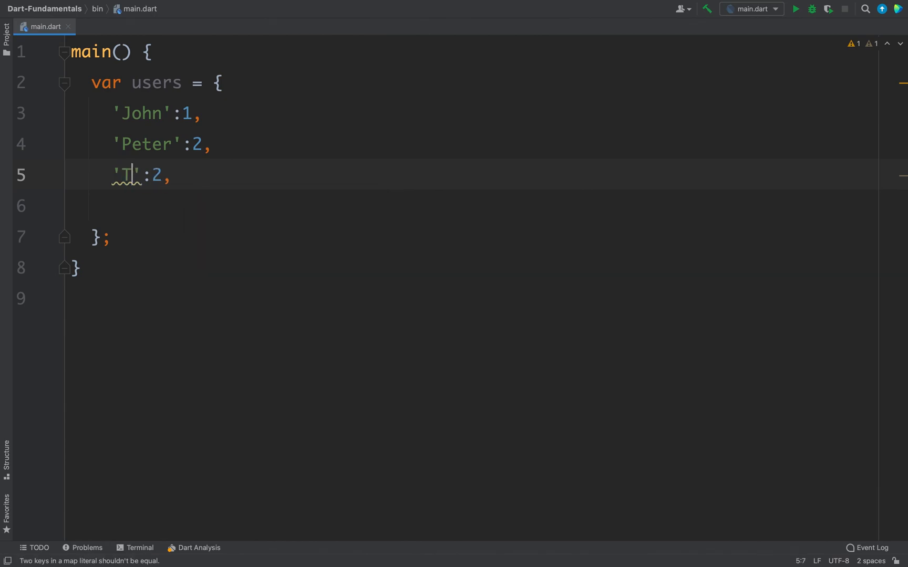
text(ony)
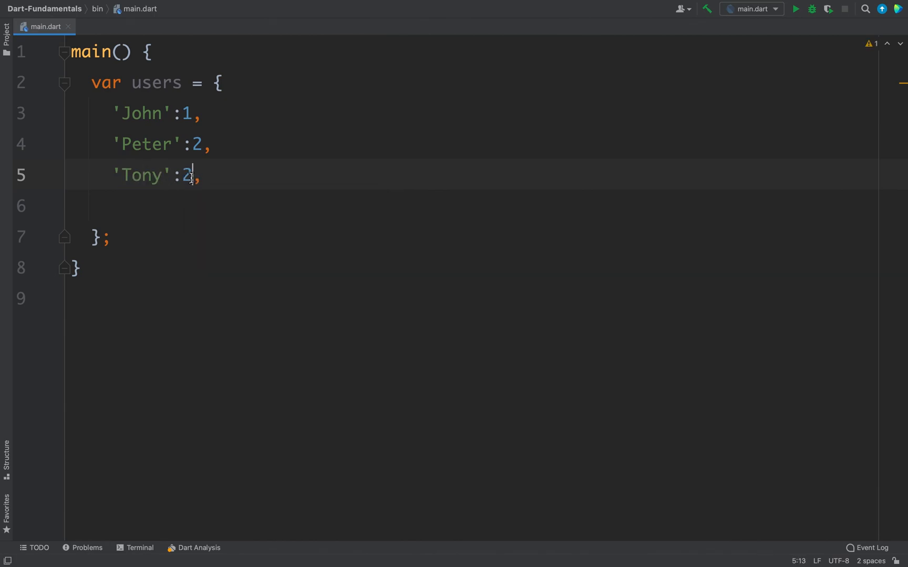
text(3)
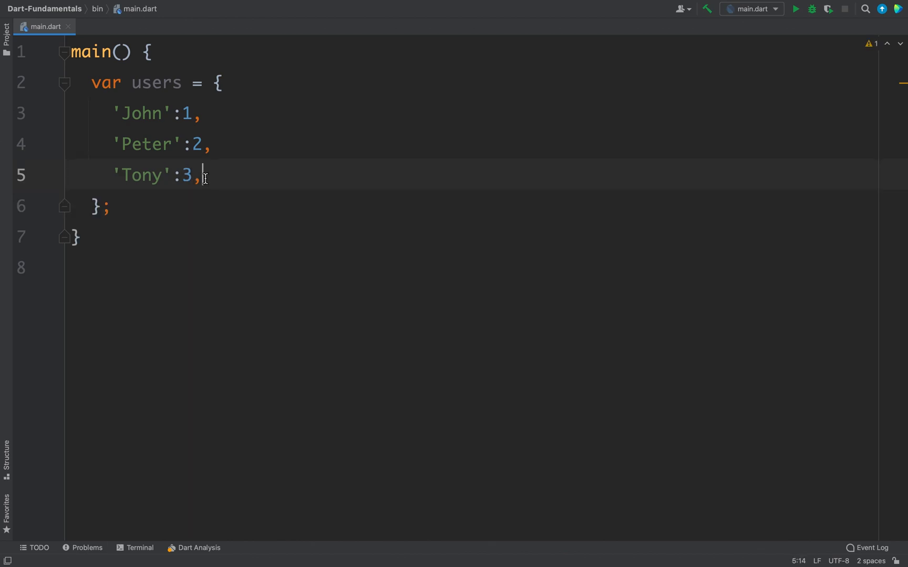
mouse_move(155, 119)
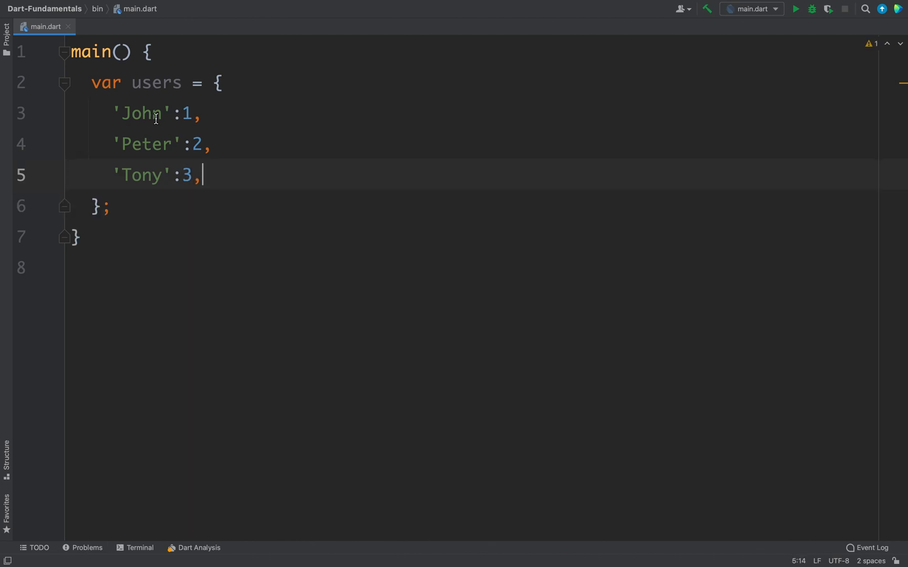
mouse_move(193, 150)
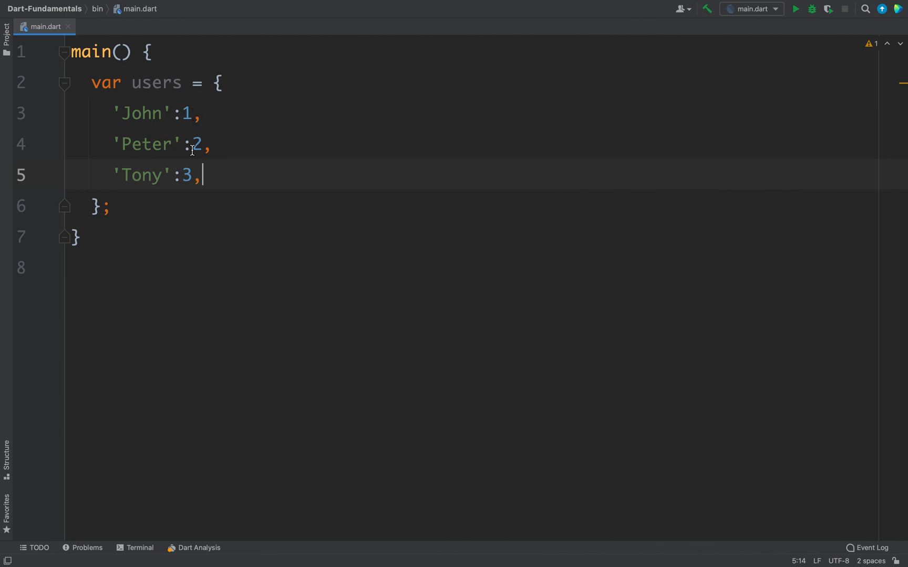
mouse_move(130, 113)
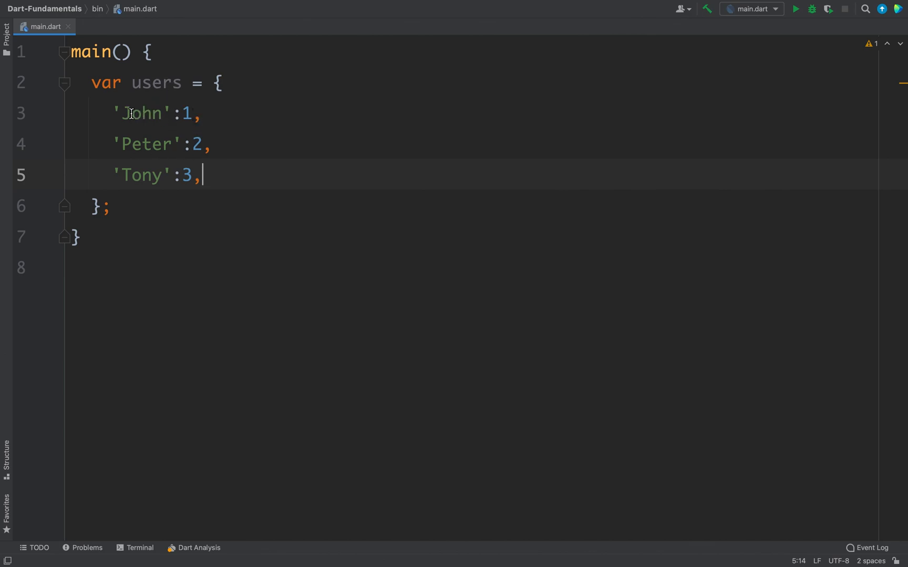
Step: Add print(users['John']); below the map and run main.dart
double_click(187, 113)
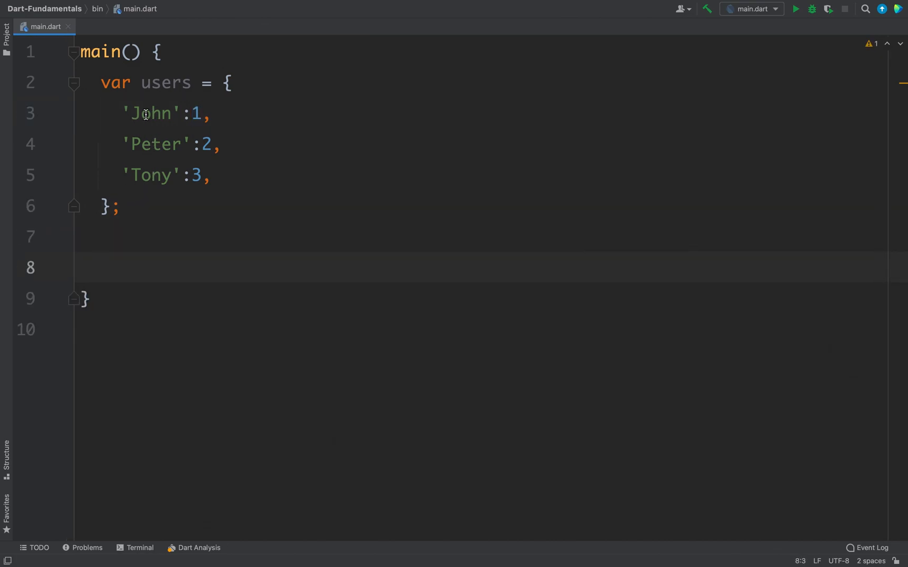
mouse_move(132, 122)
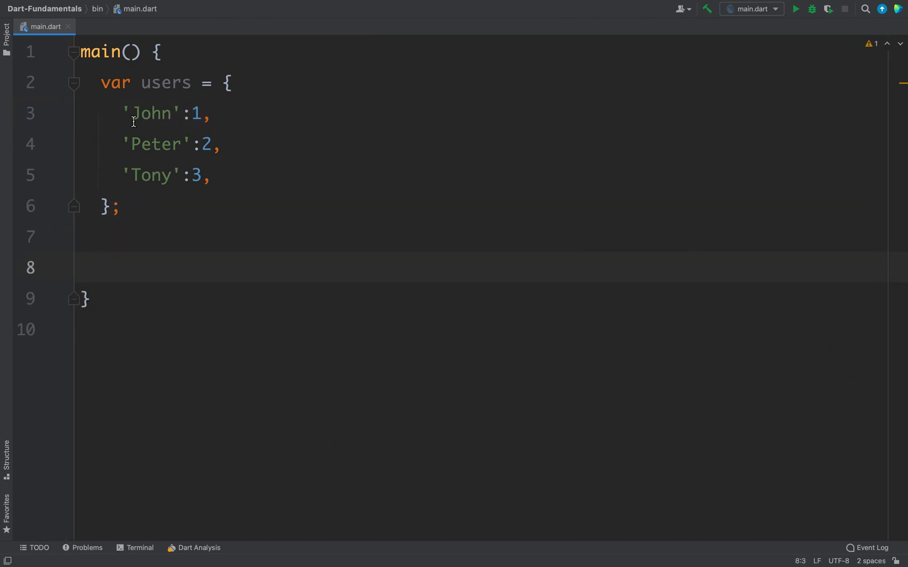
double_click(151, 113)
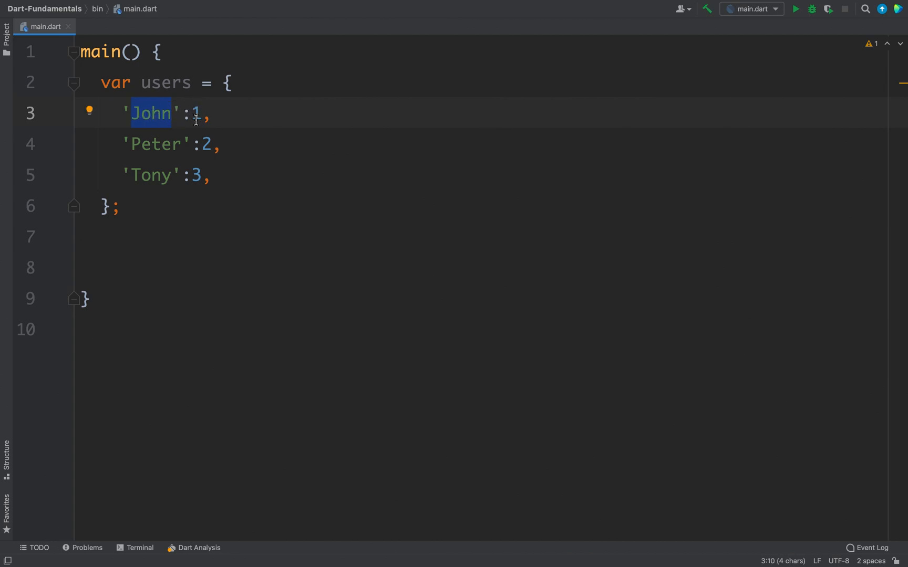
text(print)
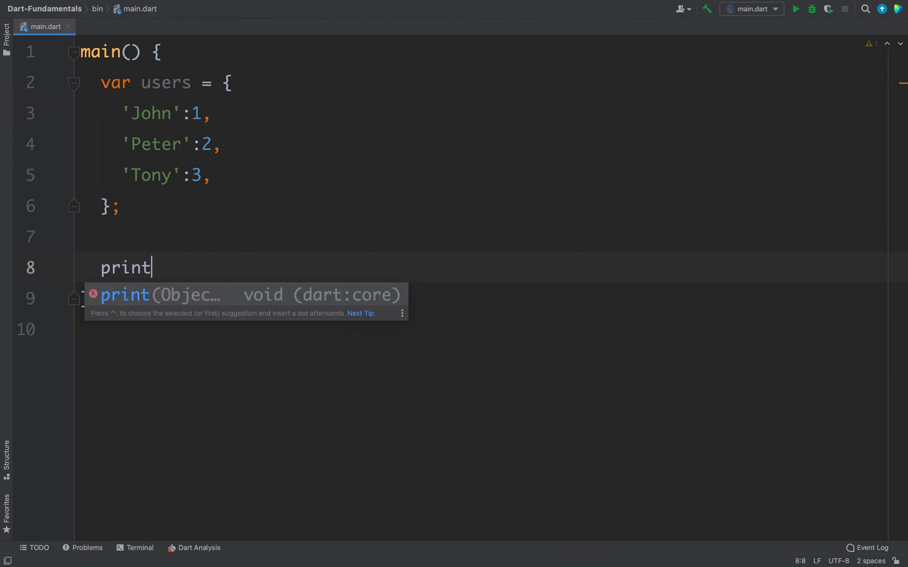
text((users[])
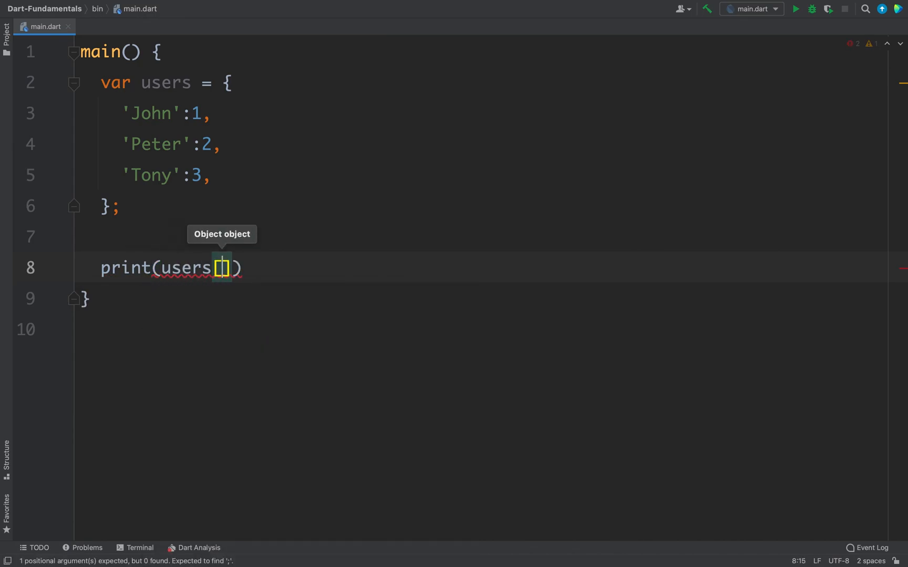
text('')
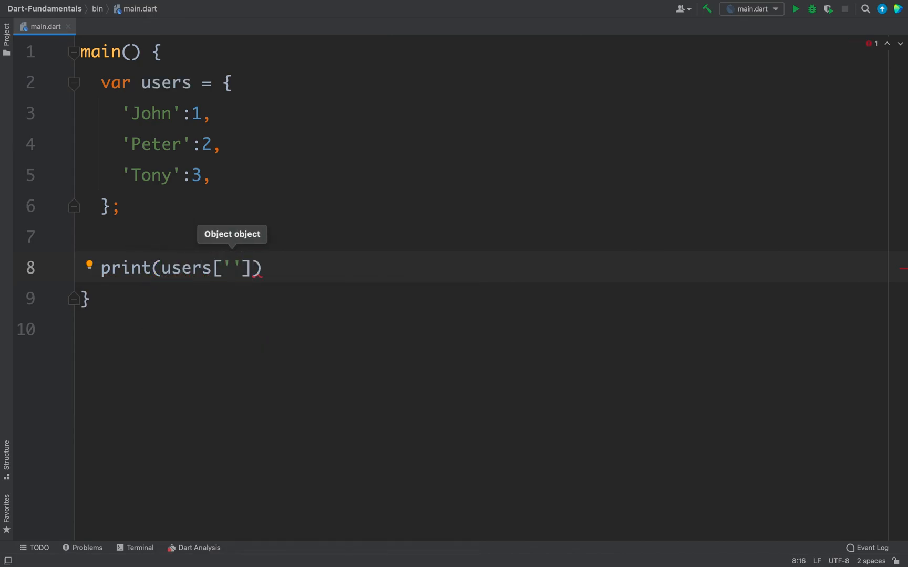
text(John)
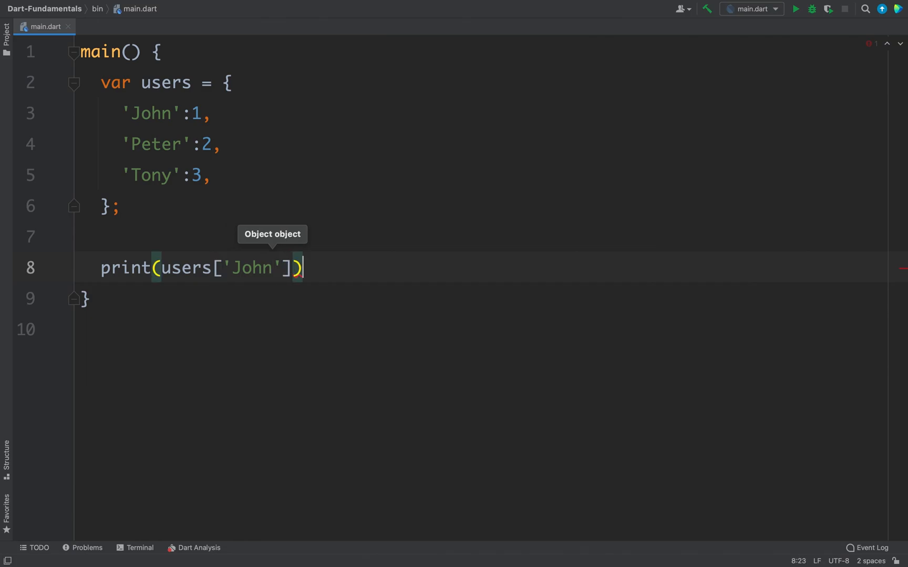
text(;)
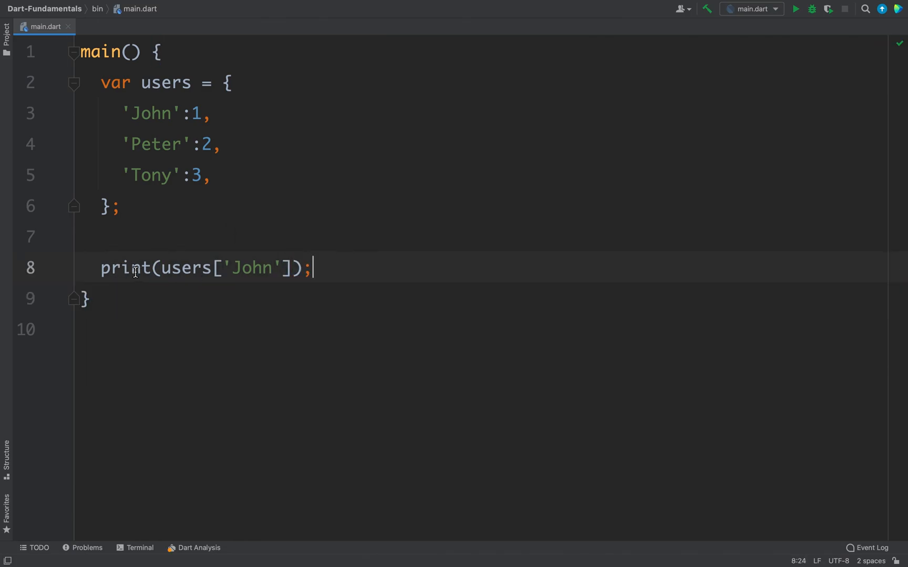
mouse_move(622, 21)
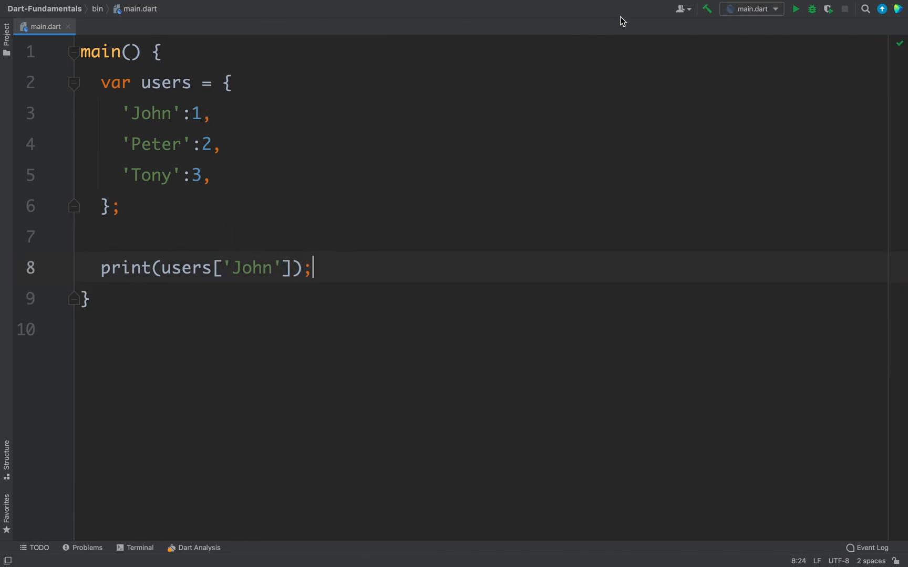
click(795, 9)
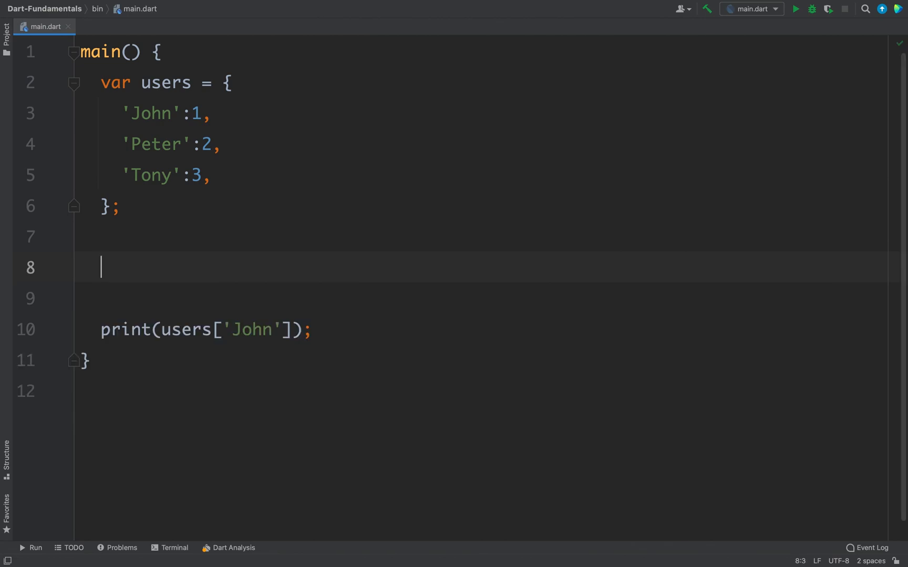
Step: Declare var names = {}; above the print and remove the stray 'nam' line
text(va)
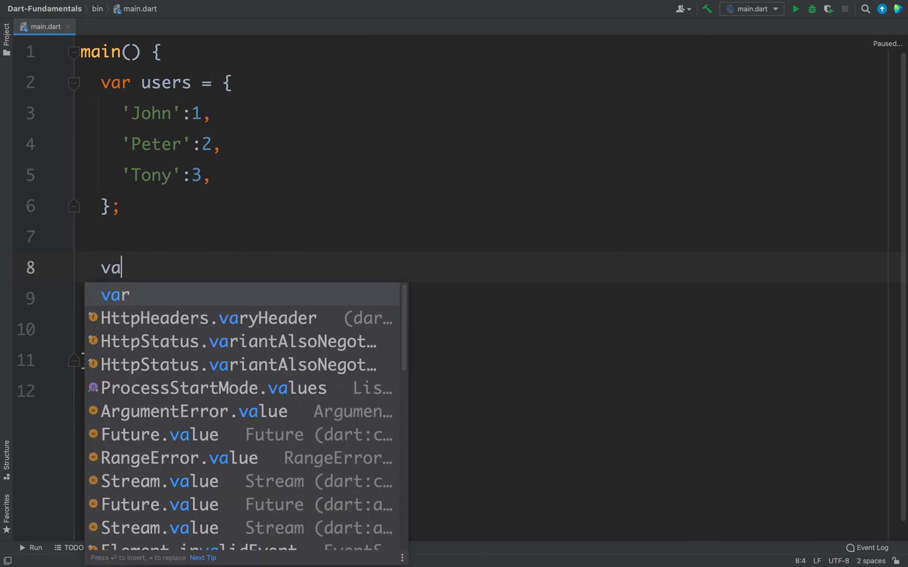
text(r)
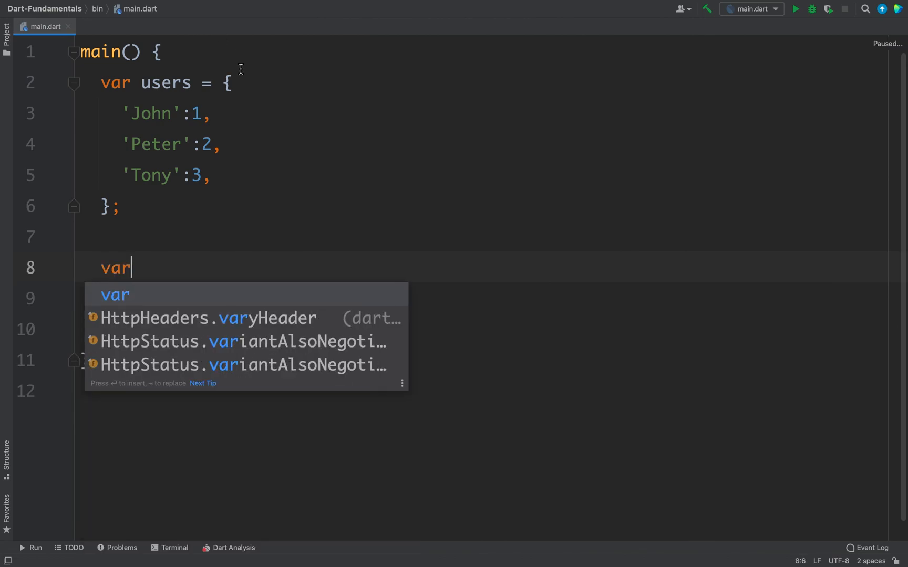
text(n)
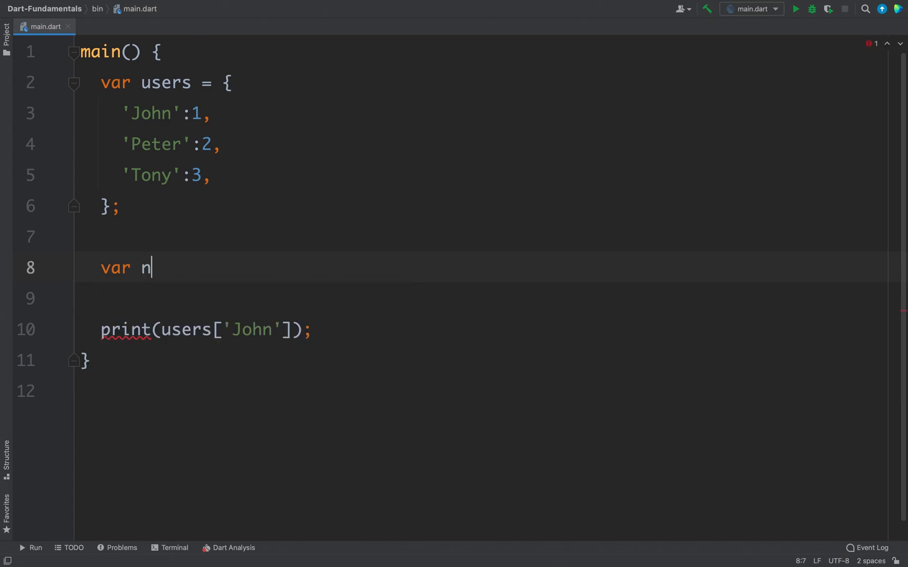
text(ames)
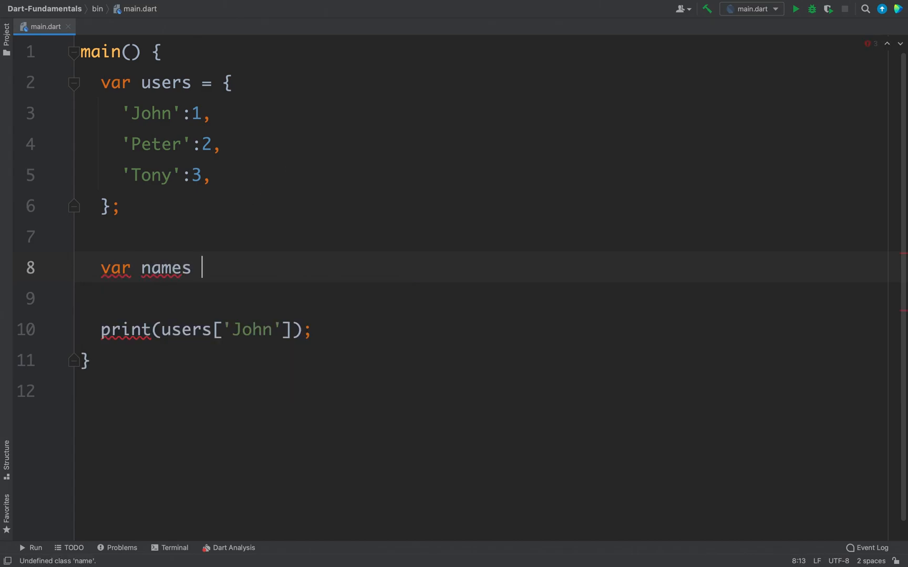
text(= {};)
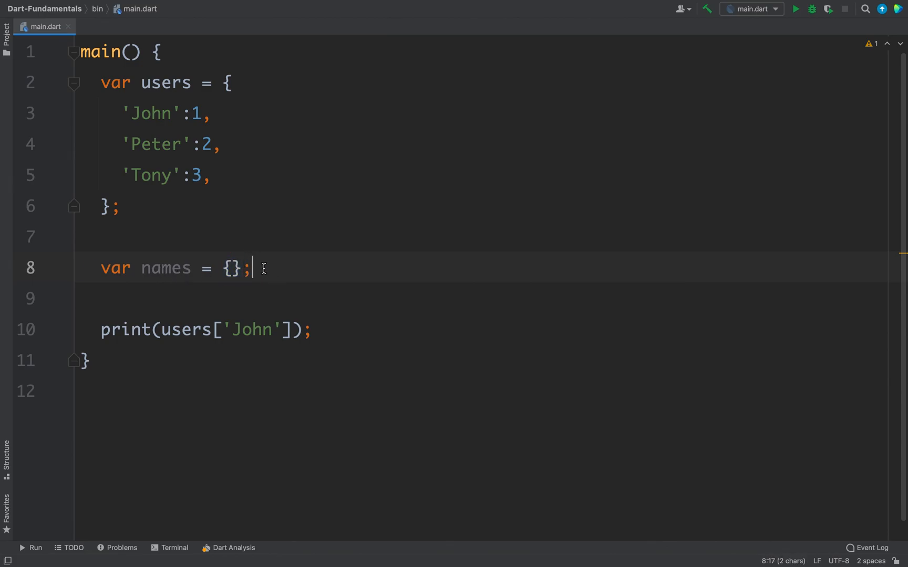
text(nam)
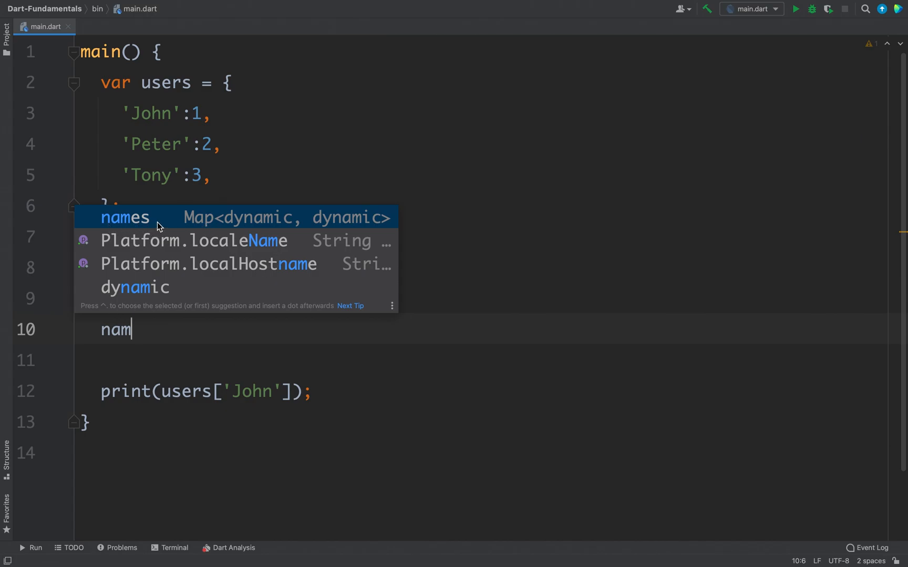
mouse_move(248, 221)
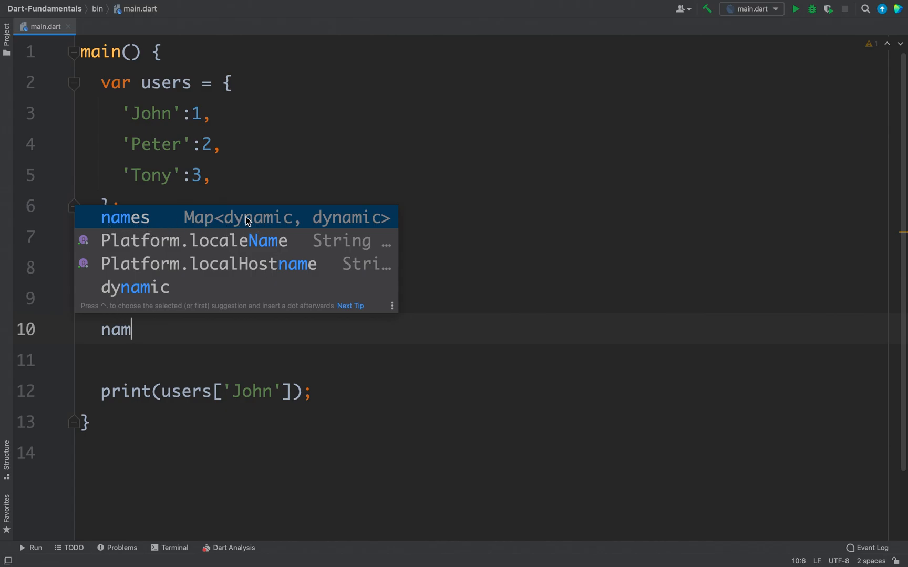
mouse_move(236, 305)
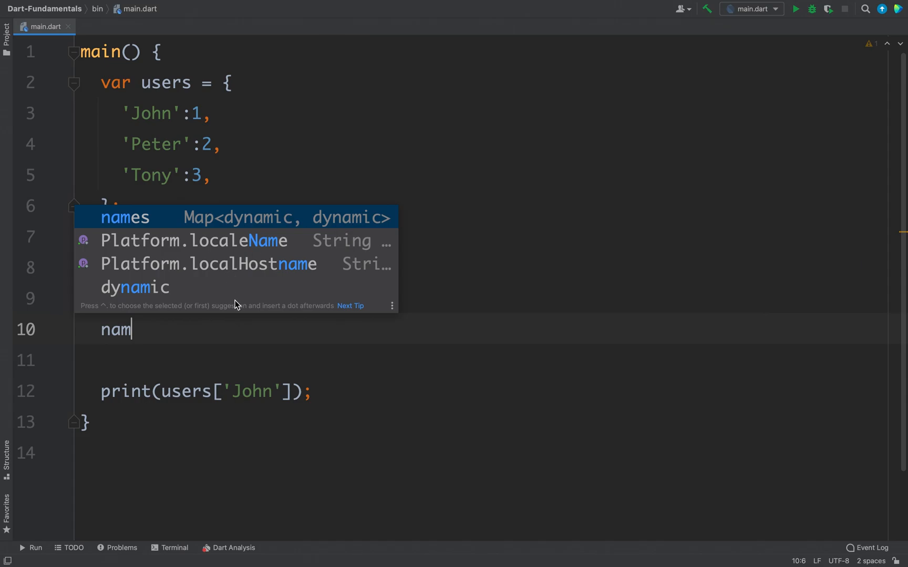
key(Tab)
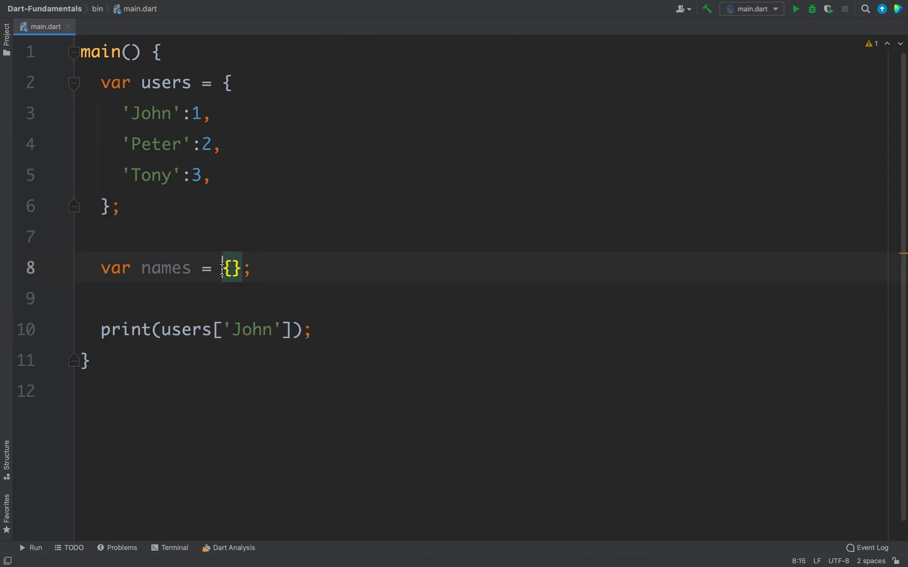
Step: Give the names map literal explicit <int, String> type arguments
text(<String, >)
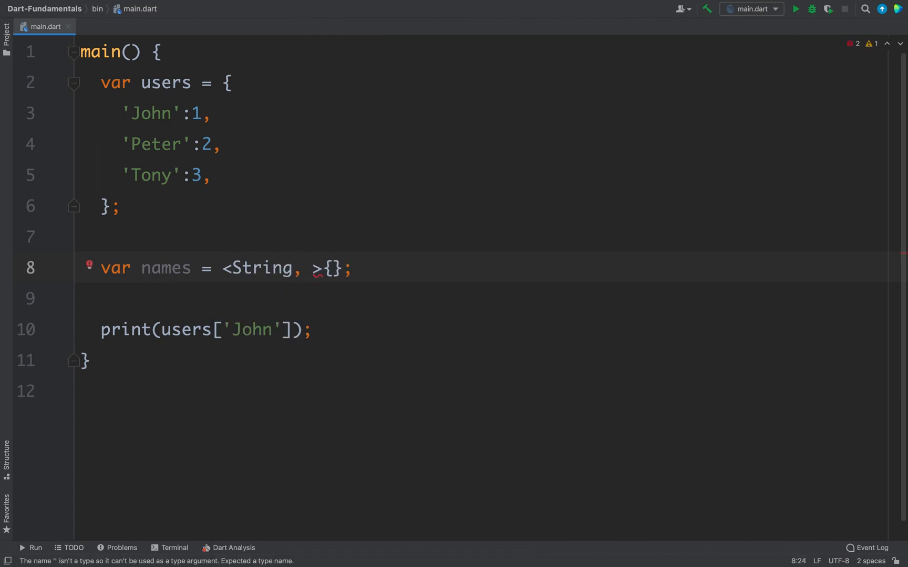
text(int)
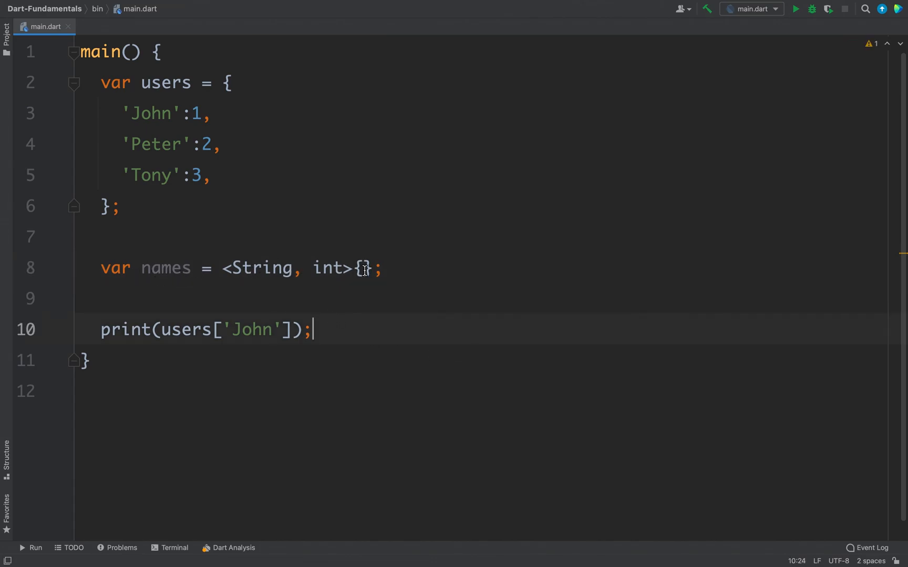
double_click(258, 268)
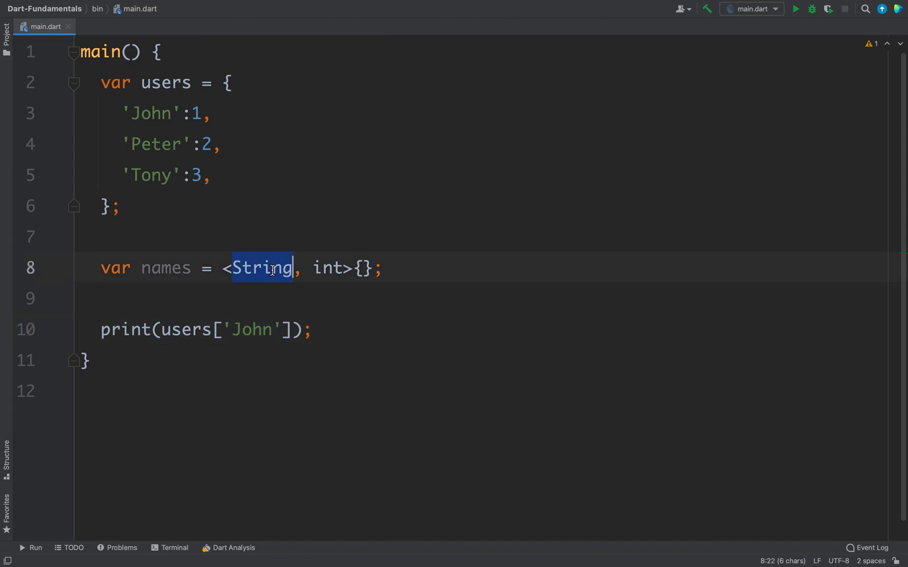
text(int)
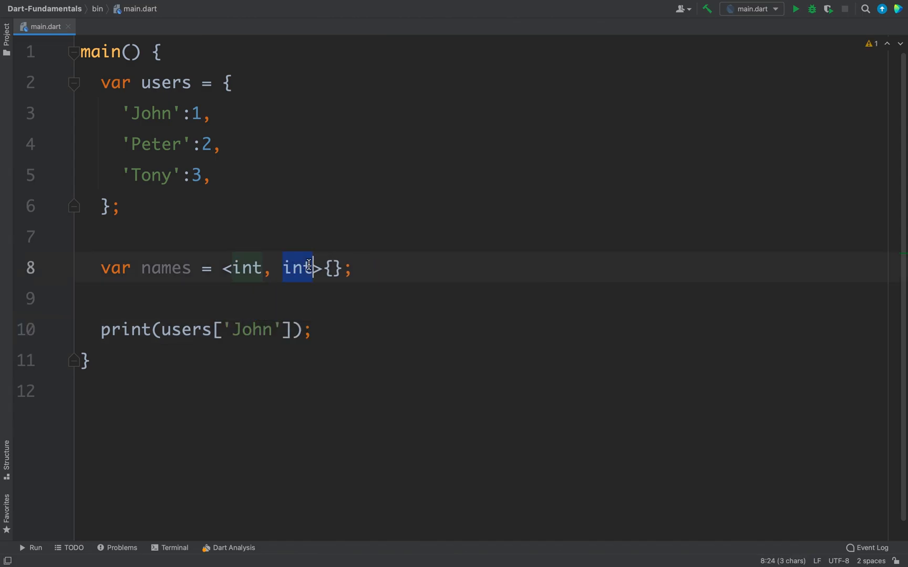
text(String)
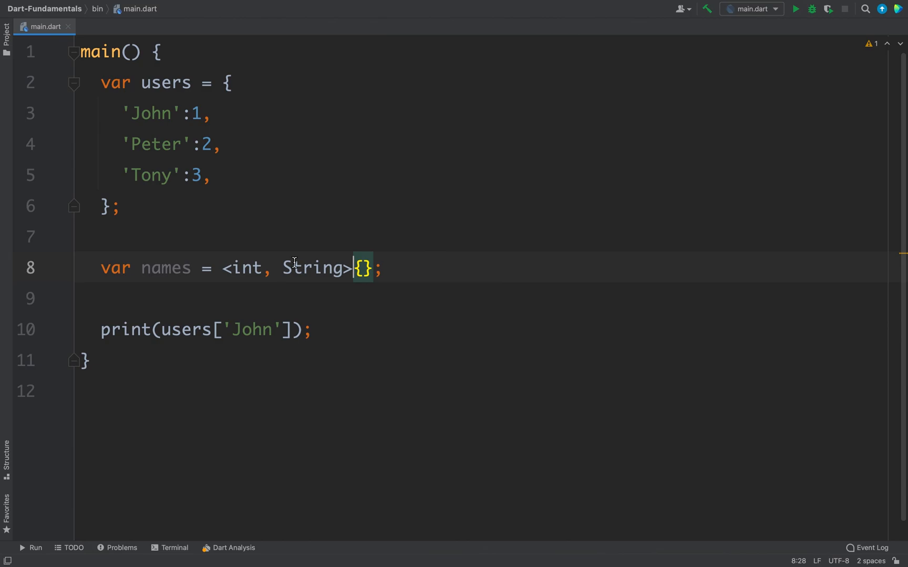
double_click(244, 268)
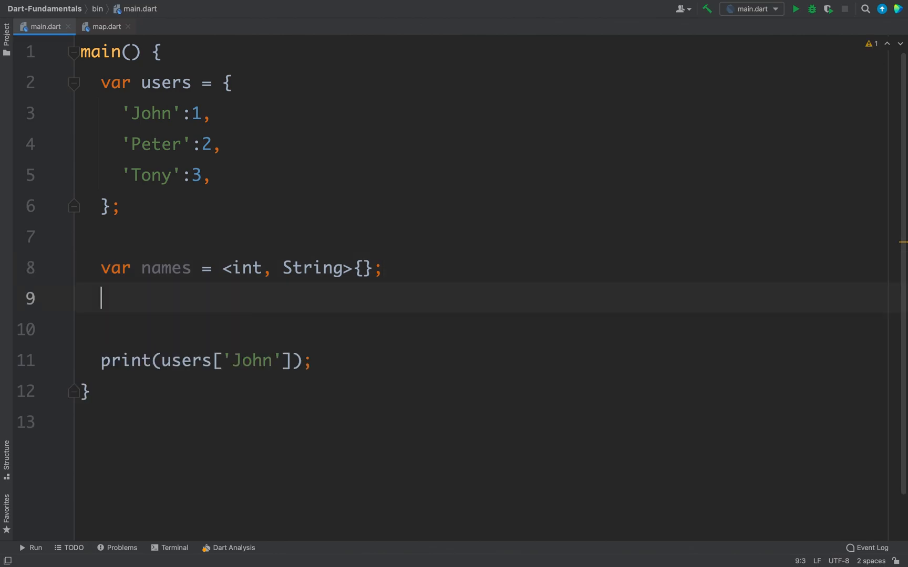
Step: Assign names[8] = 'Belal'; on a new line
text(names[)
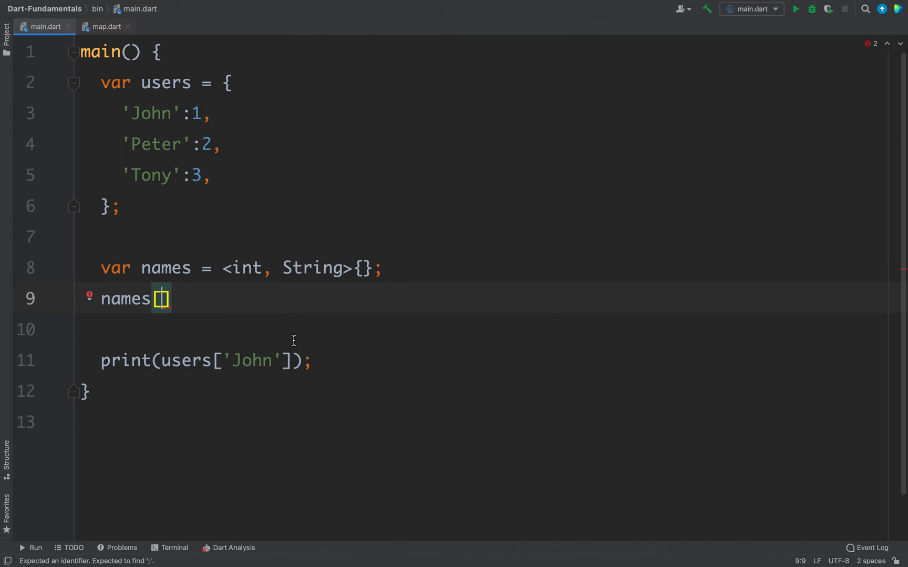
text(8] =)
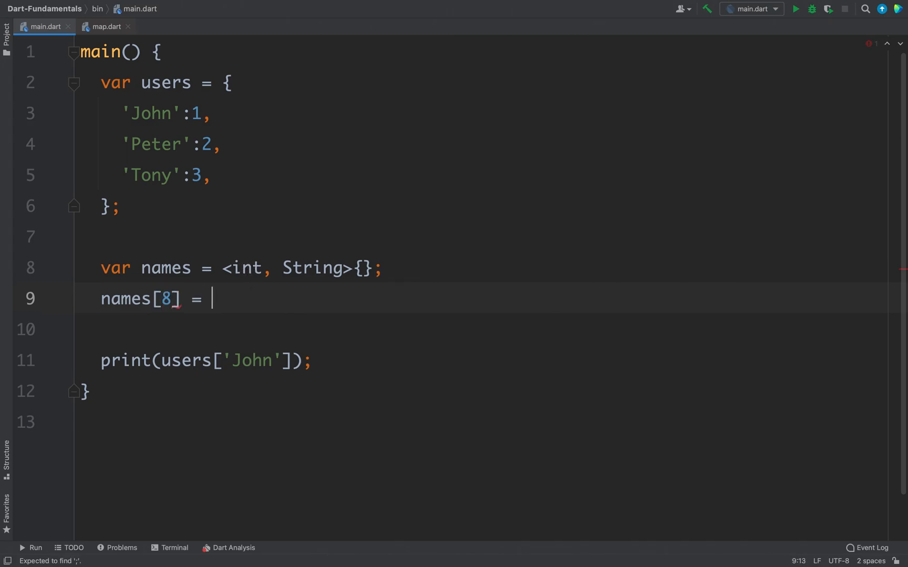
text('Belal';)
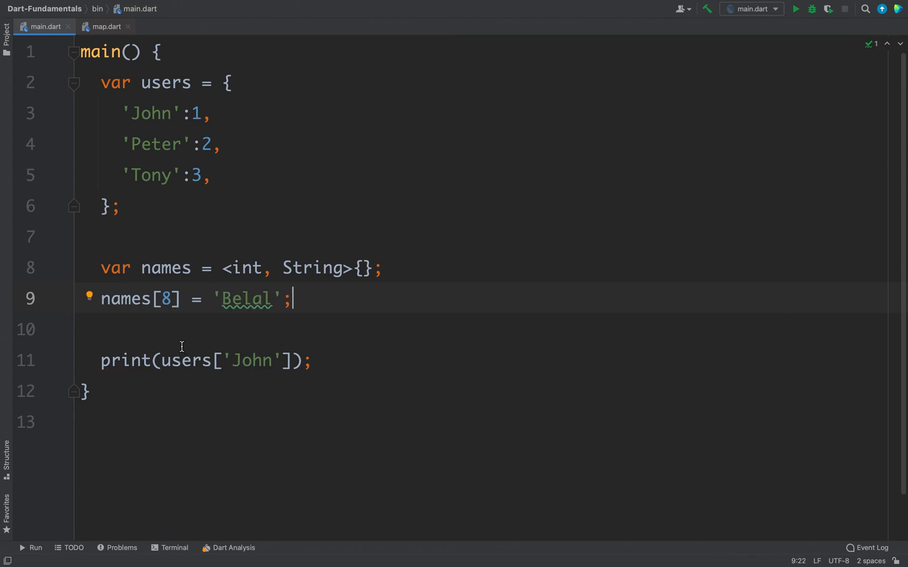
Step: Add print(names[8]); above the users print and run the program
text(print())
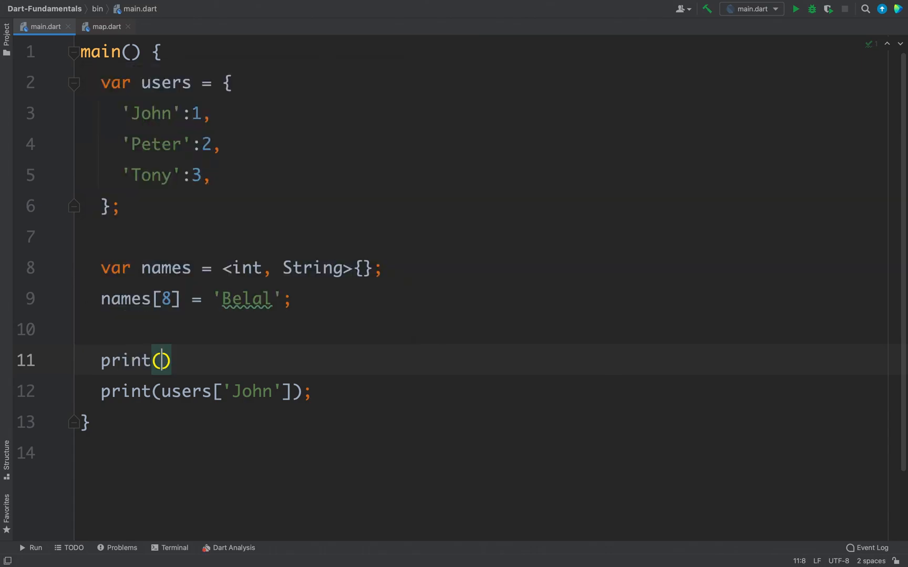
text(name[8])
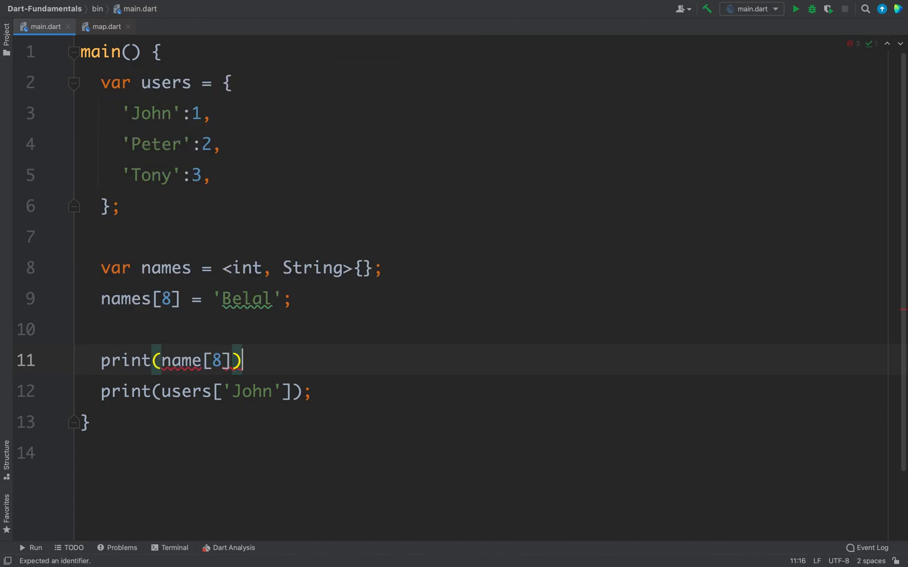
text(s)
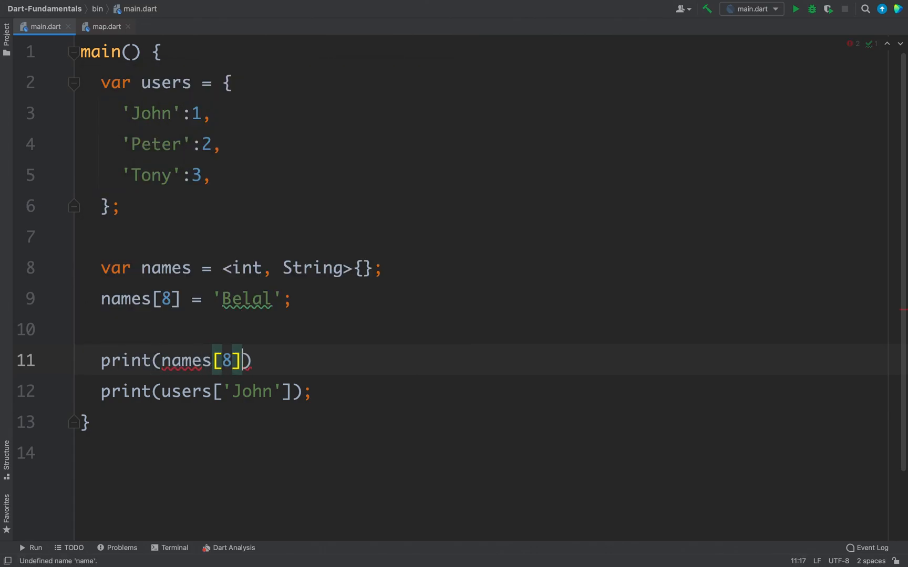
text(;)
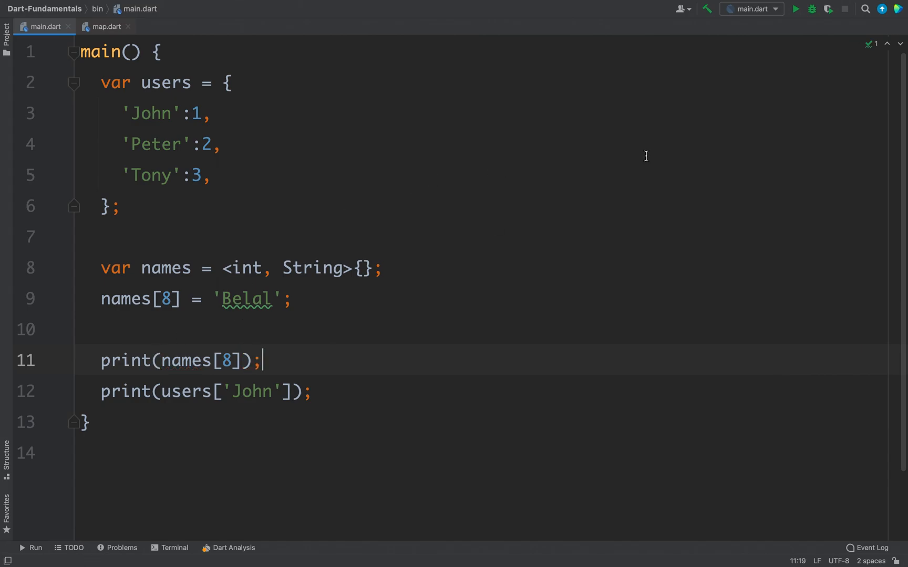
click(796, 9)
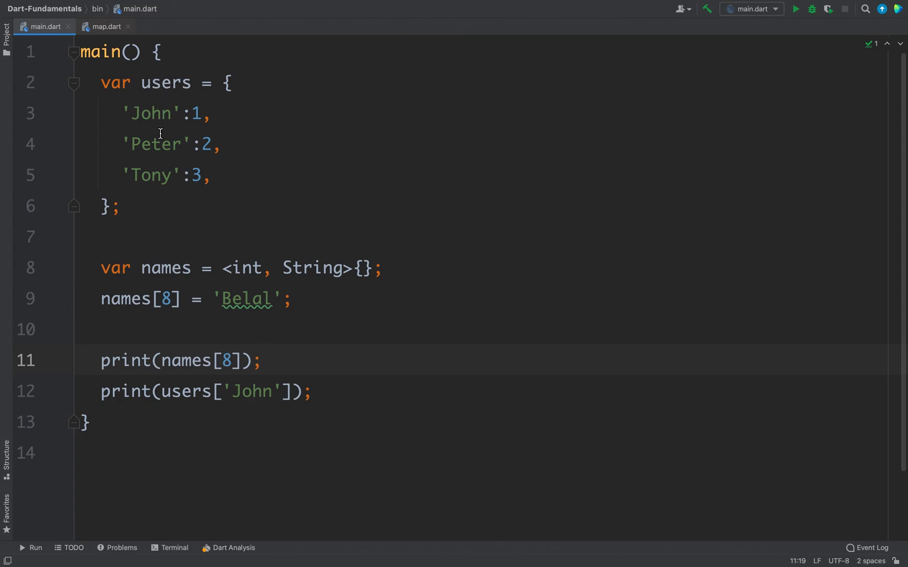
Step: Add users['Belal'] = 4;, change the print key to 'Belal', and run
key(enter)
text(users[')
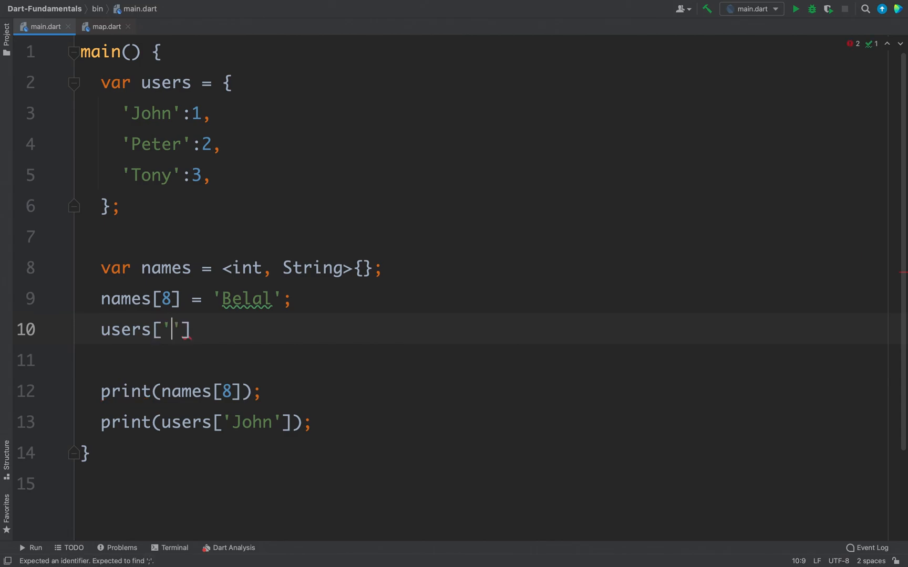
text(Belal)
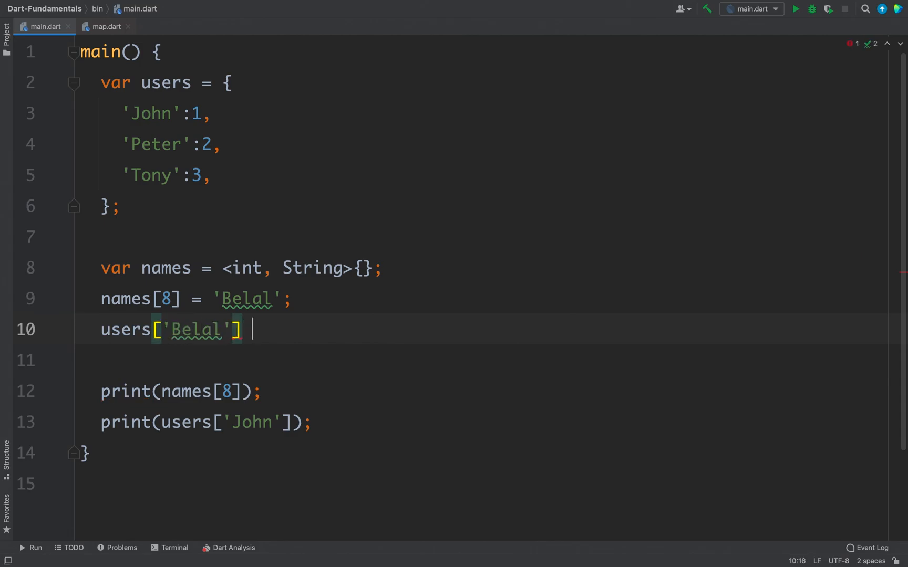
text(= 4;)
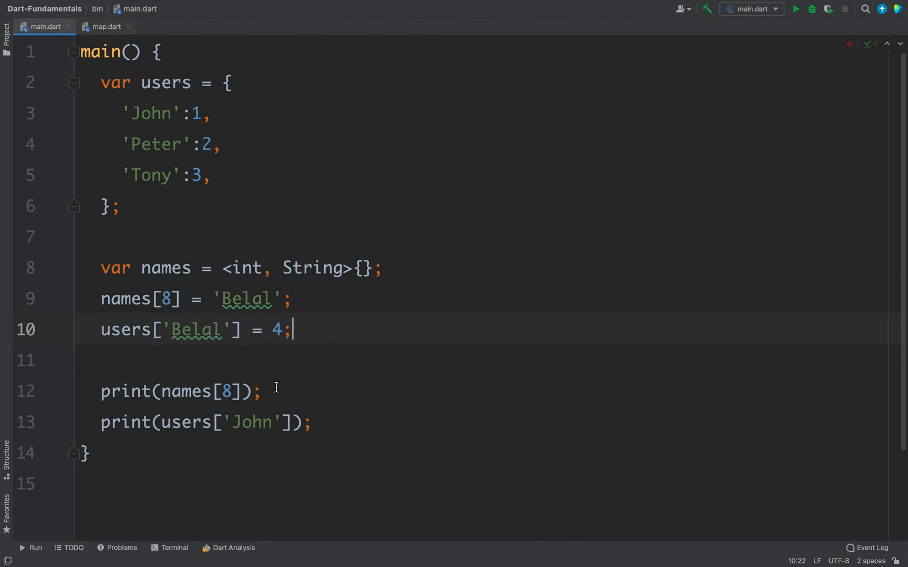
text(Belal)
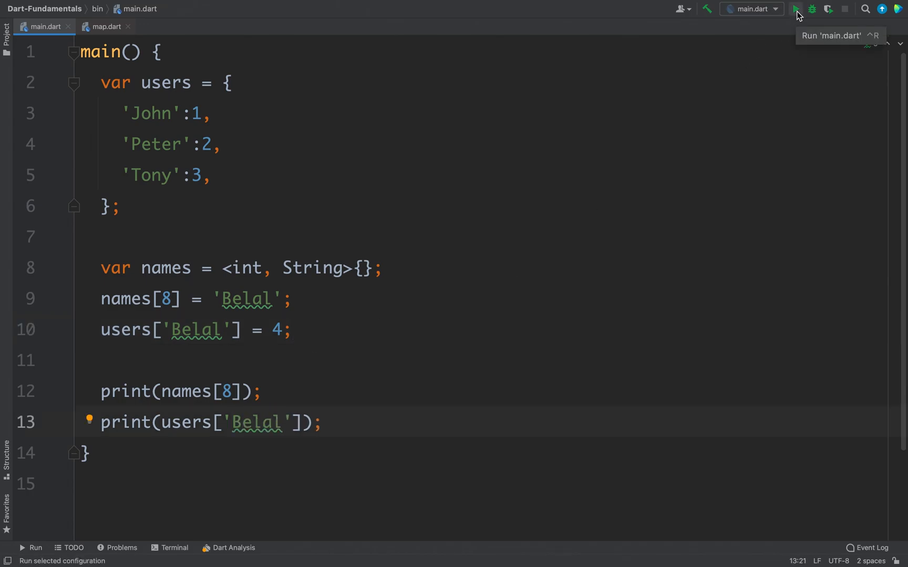
click(796, 9)
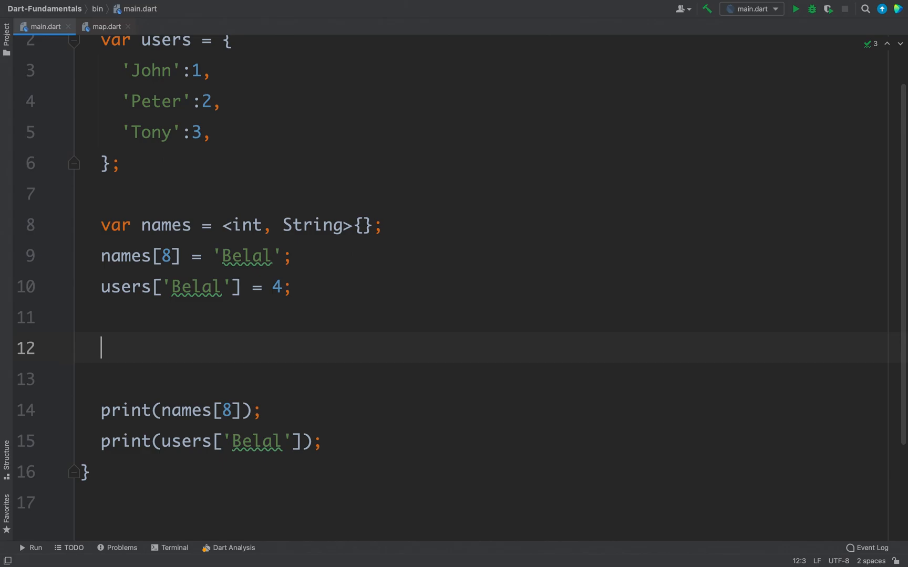
Step: Add names.remove(8); via code completion and run main.dart
text(names.r)
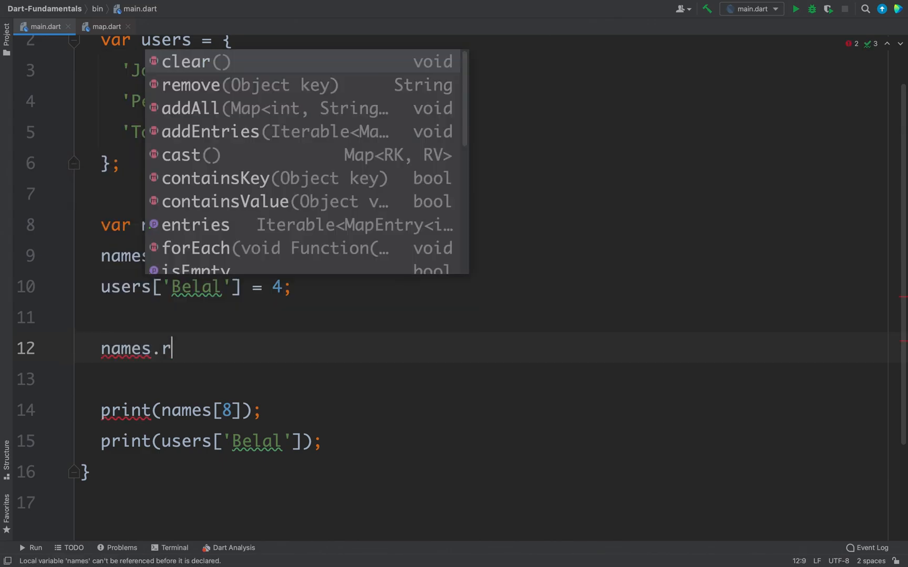
click(190, 86)
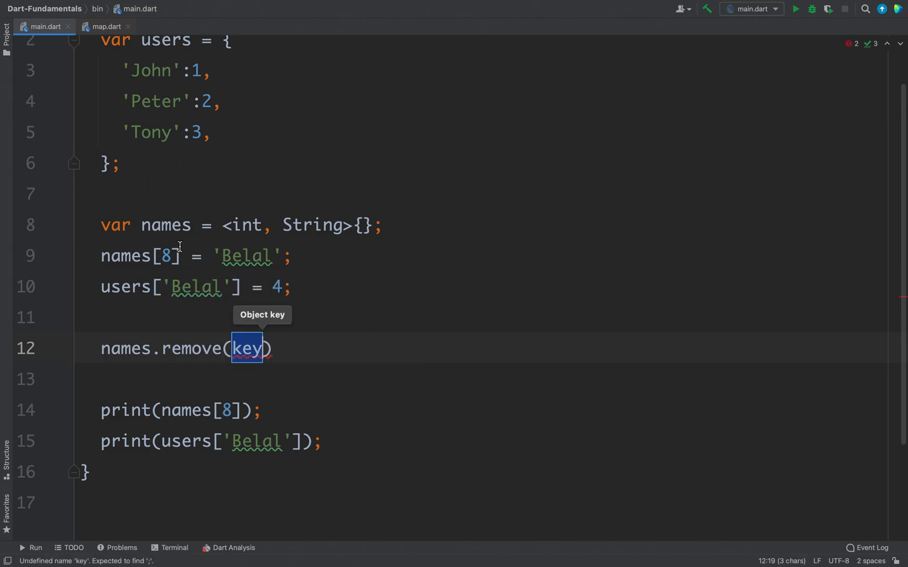
mouse_move(164, 264)
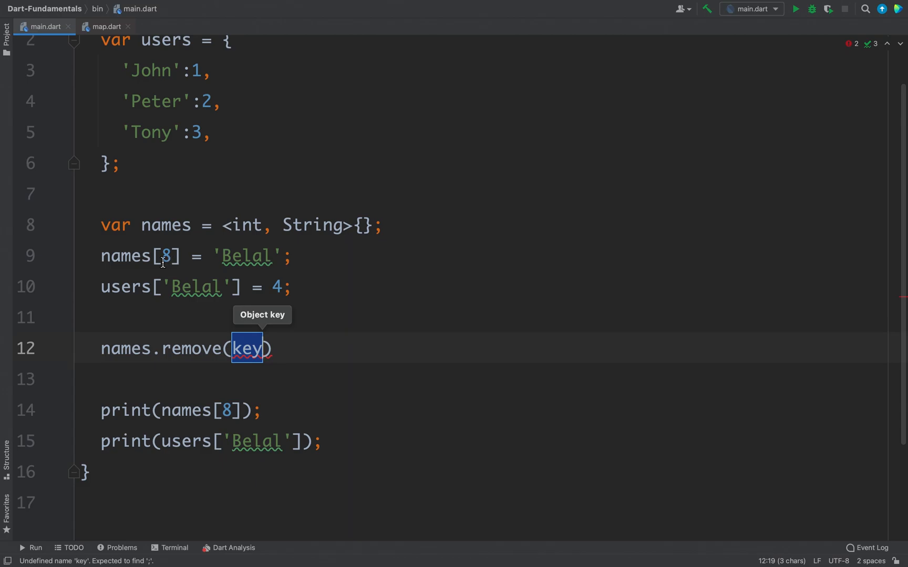
text(8)
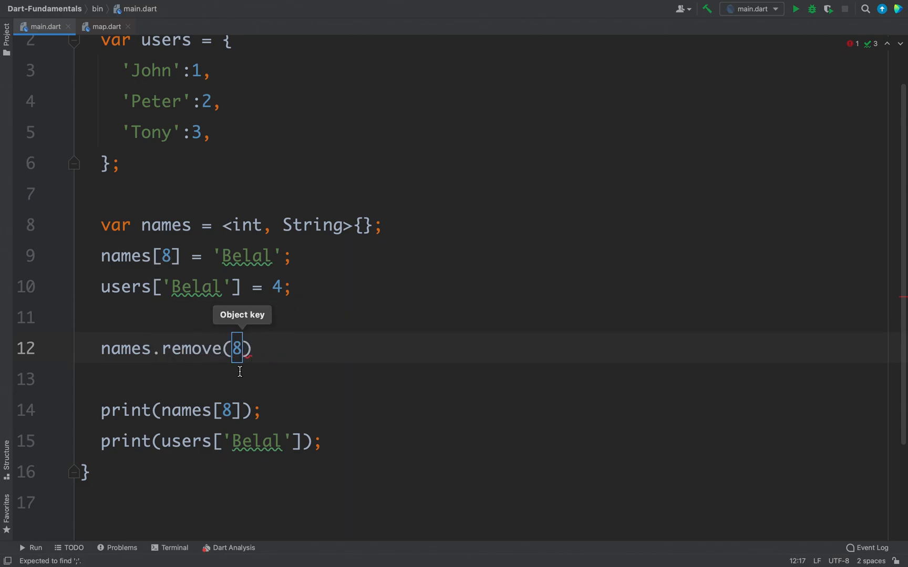
text(;)
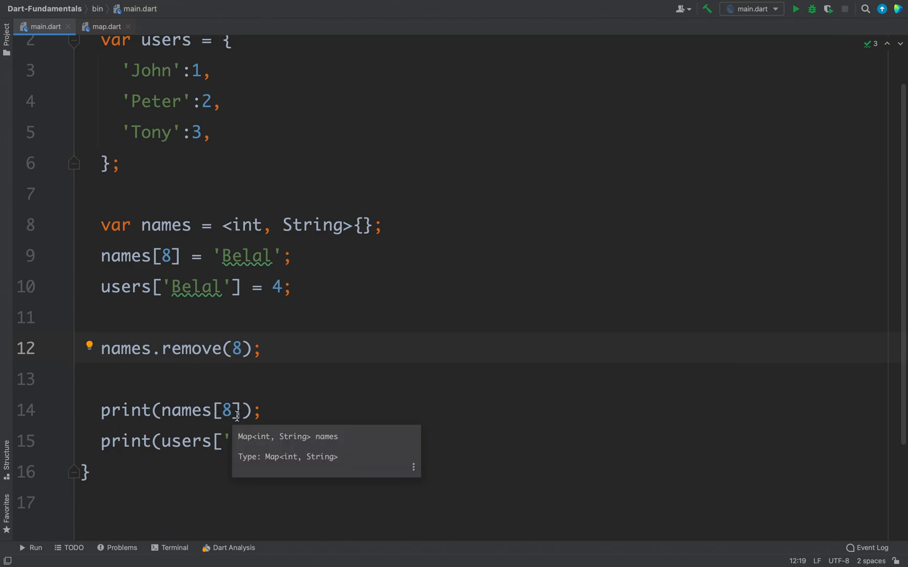
click(795, 9)
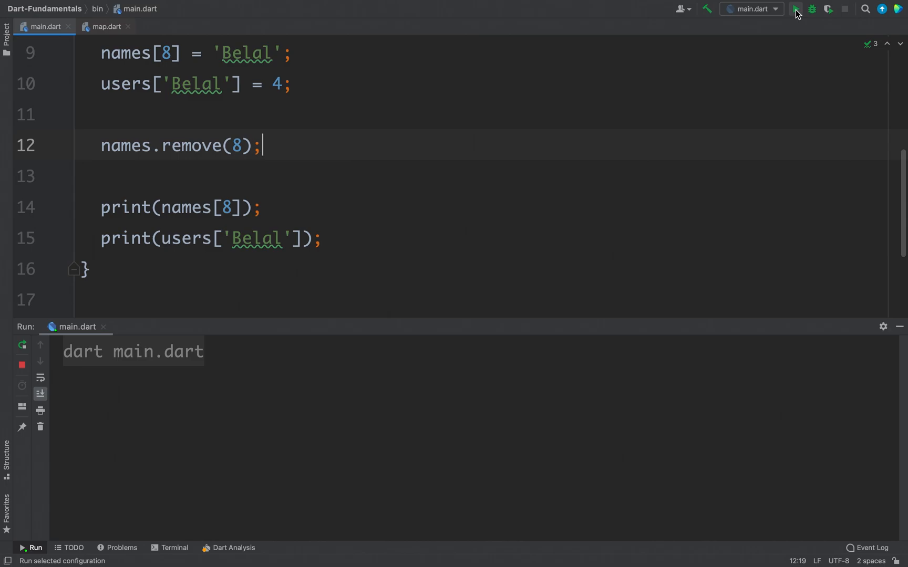
Step: Rerun main.dart and highlight the null result for removed key 8 in the output
click(796, 9)
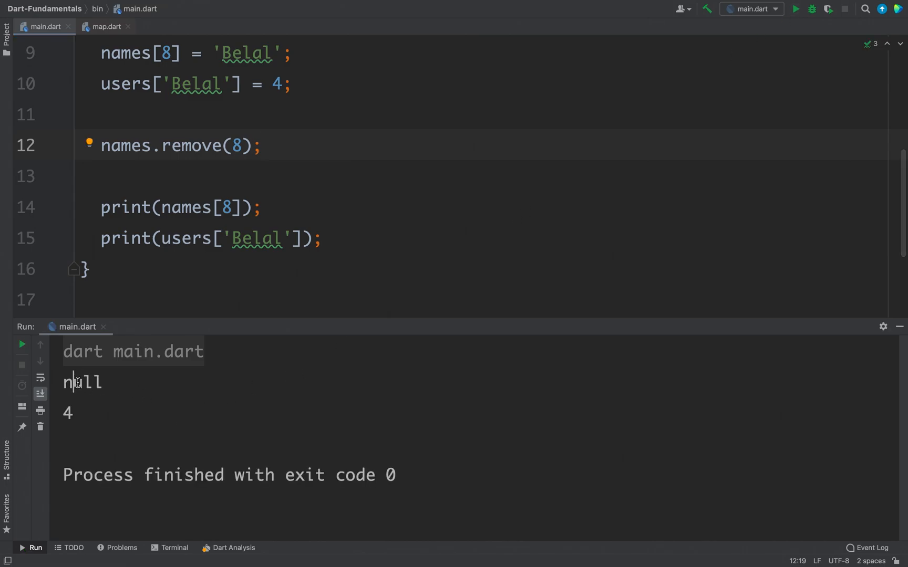
double_click(82, 382)
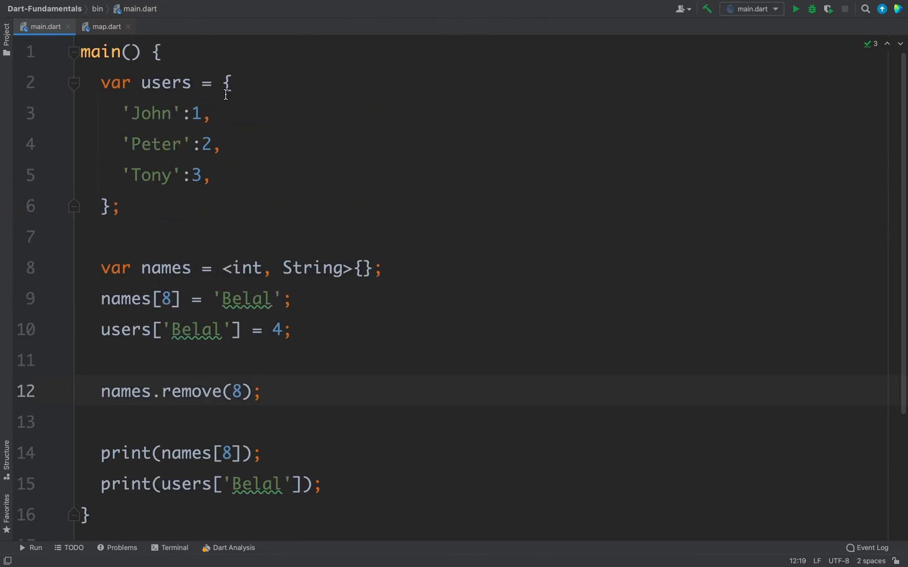
Step: Declare the users map const and run main.dart, hitting 'Cannot set value in unmodifiable Map'
text(con)
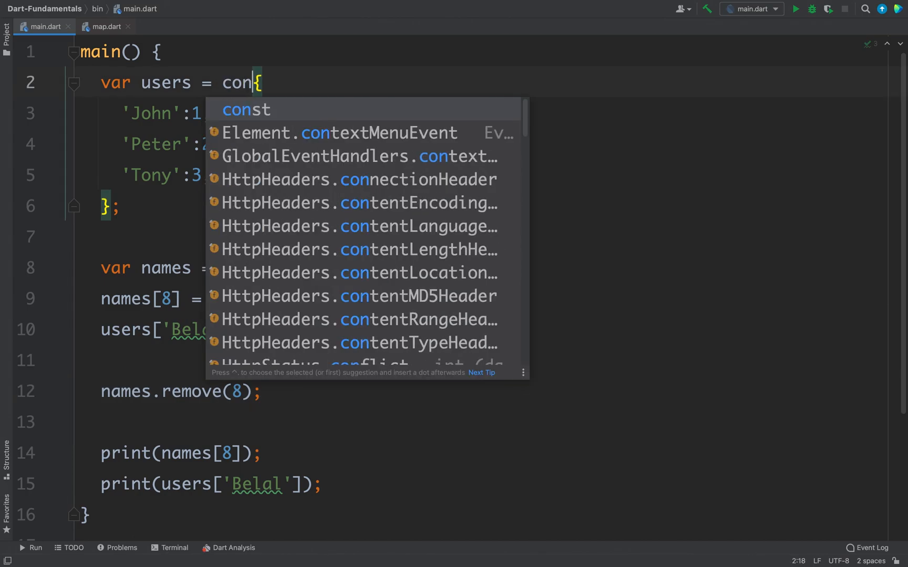
click(246, 109)
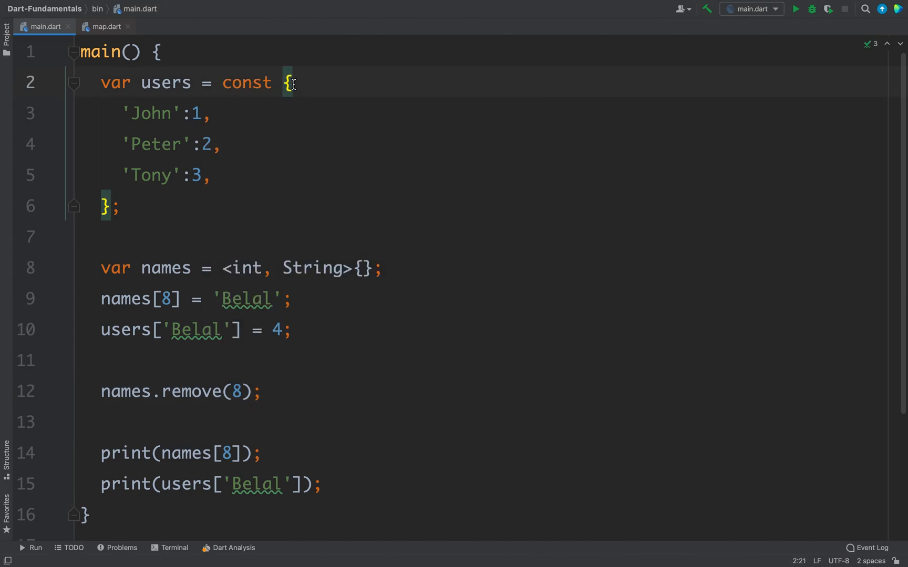
scroll(down, 3)
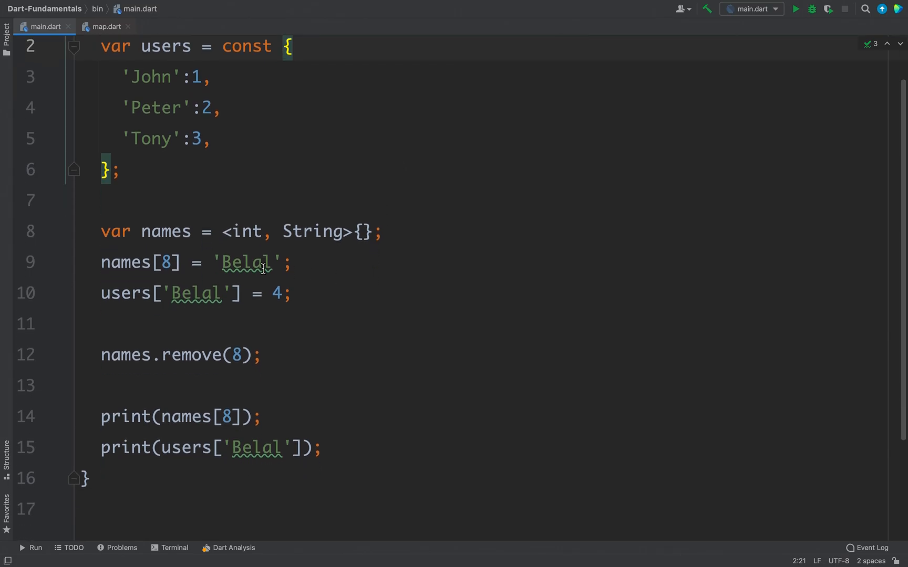
mouse_move(259, 297)
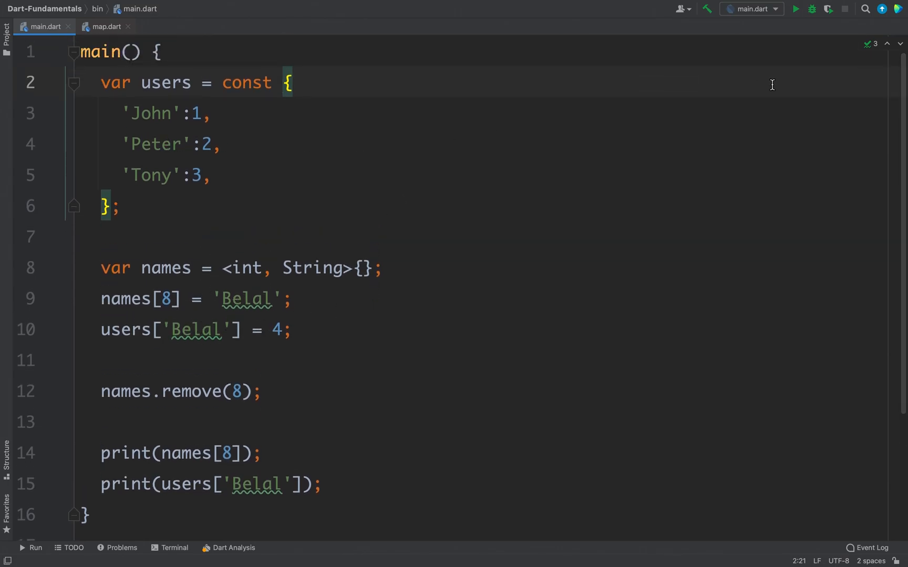
click(796, 9)
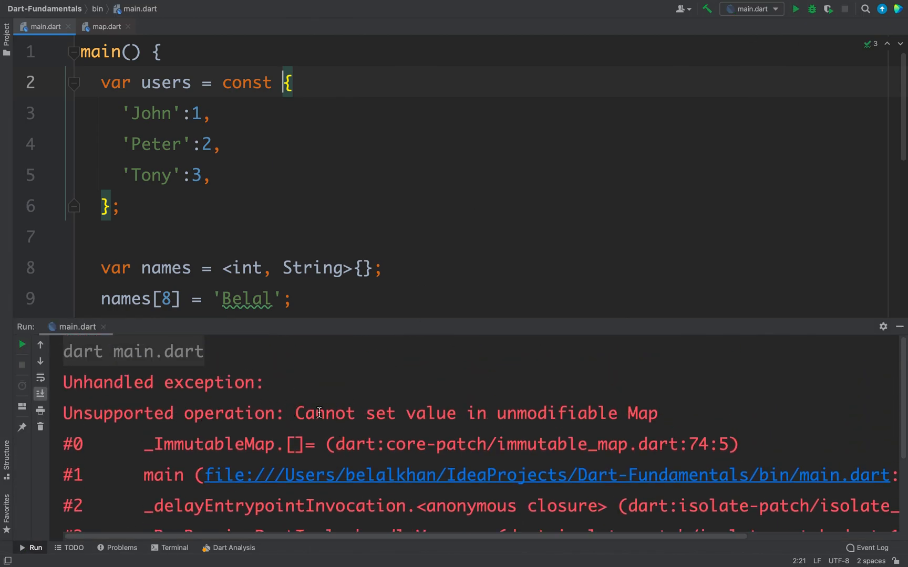
mouse_move(791, 381)
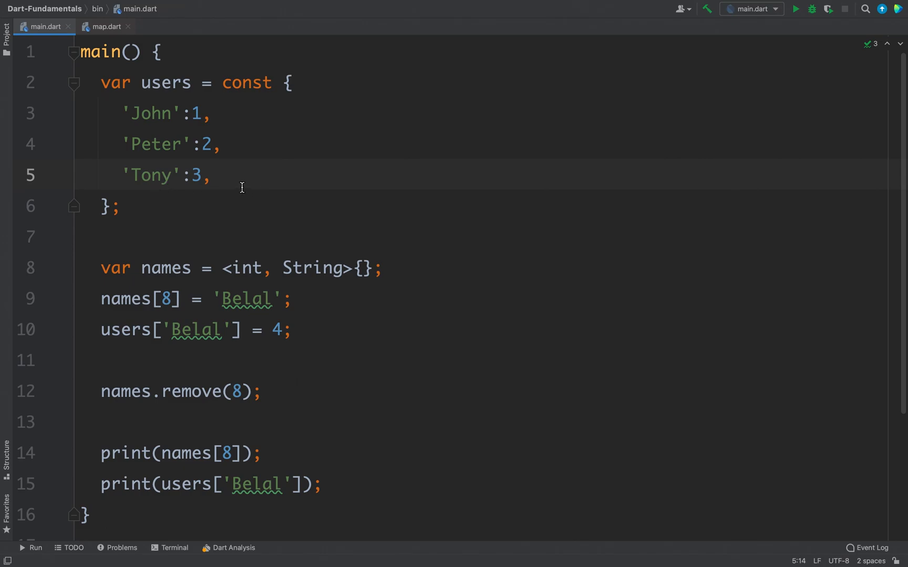
mouse_move(249, 189)
text(...)
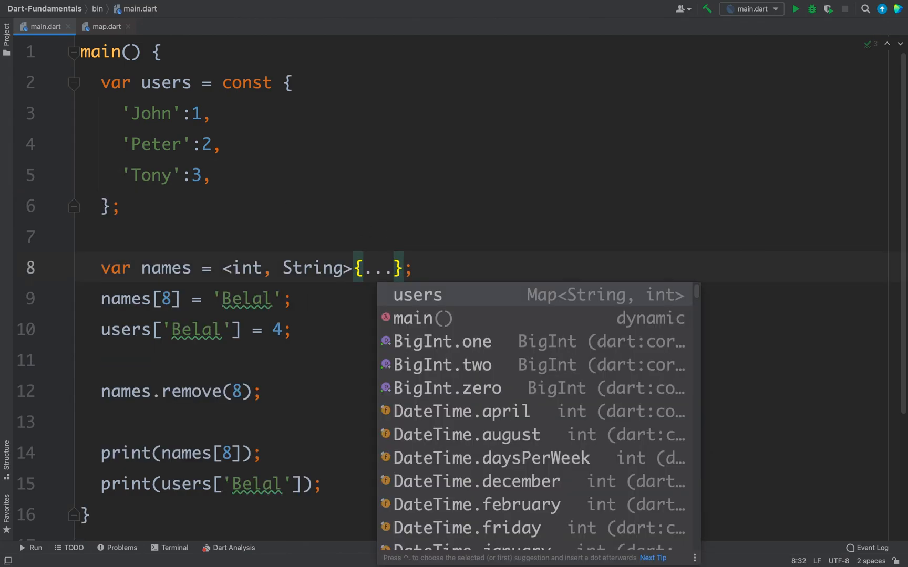
Step: Spread users into names with <String, int> type arguments, trying and then removing ...?
text(users)
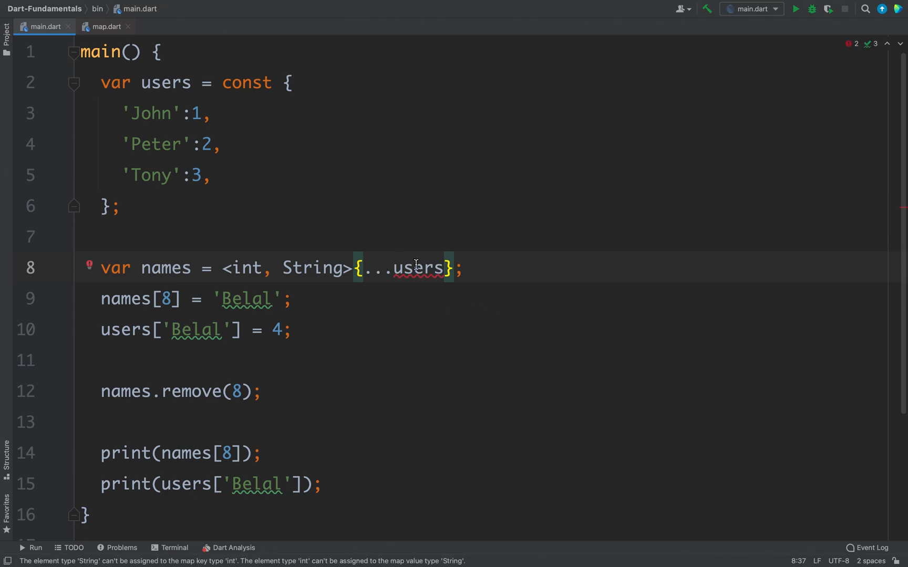
mouse_move(119, 114)
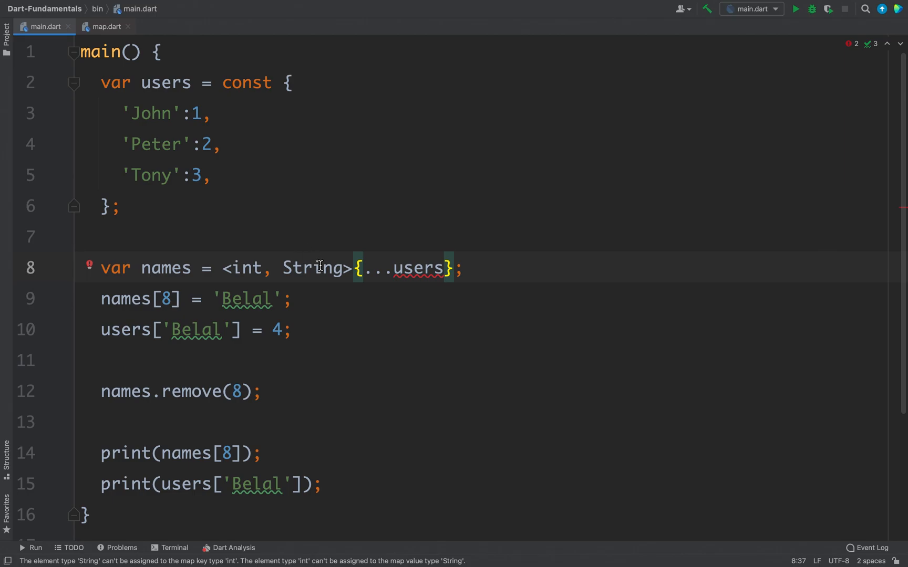
mouse_move(416, 268)
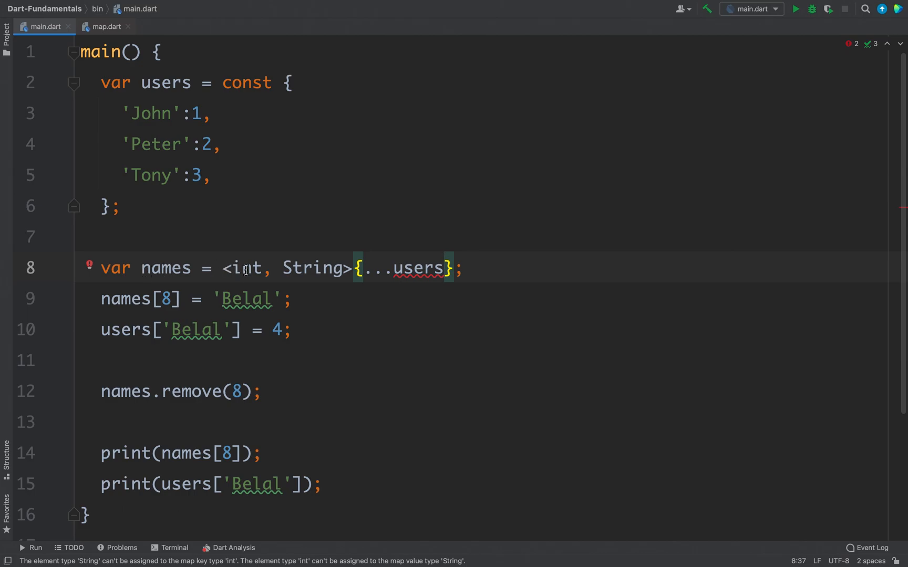
mouse_move(165, 83)
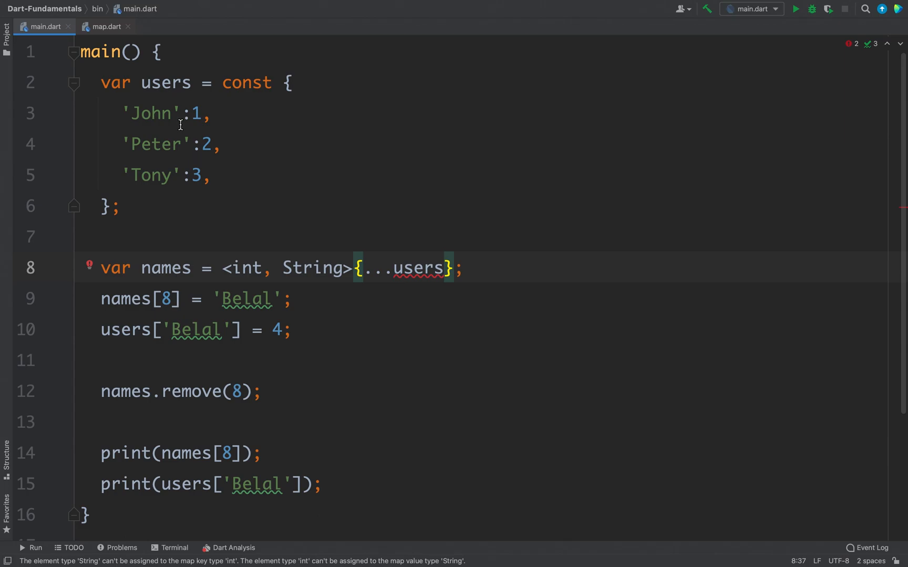
text(String)
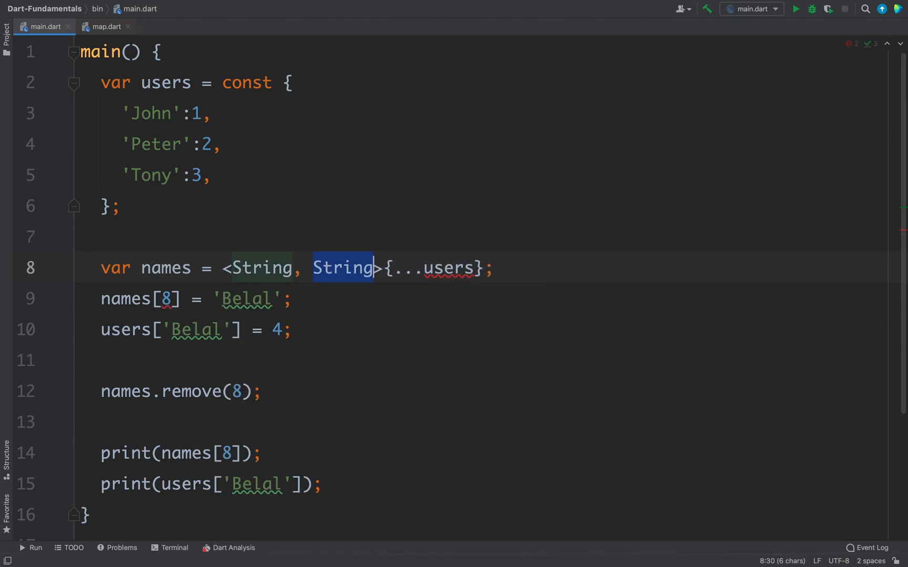
text(int)
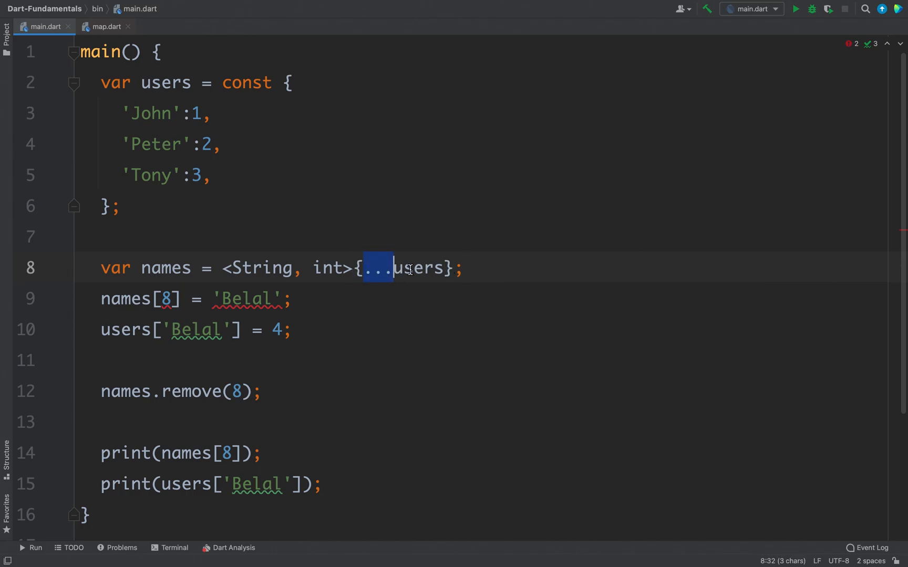
click(402, 267)
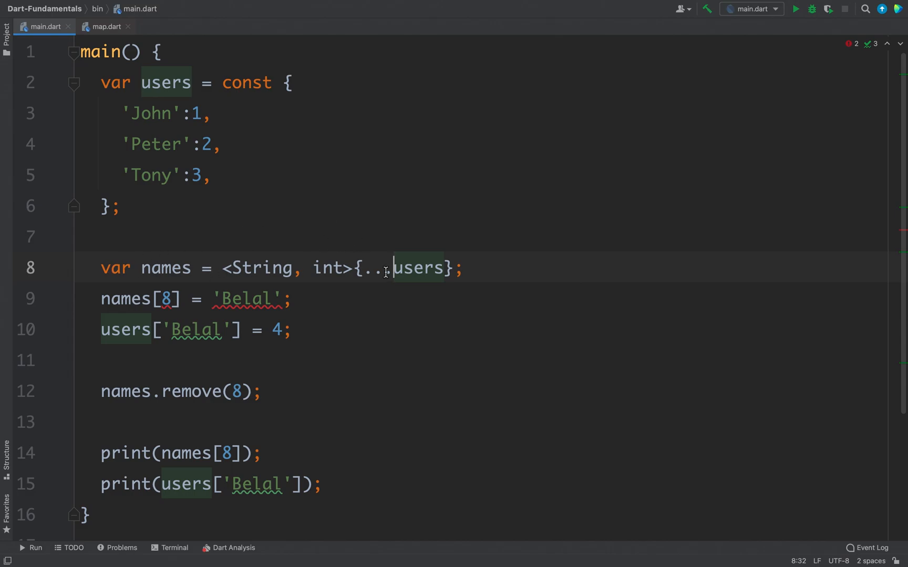
text(?)
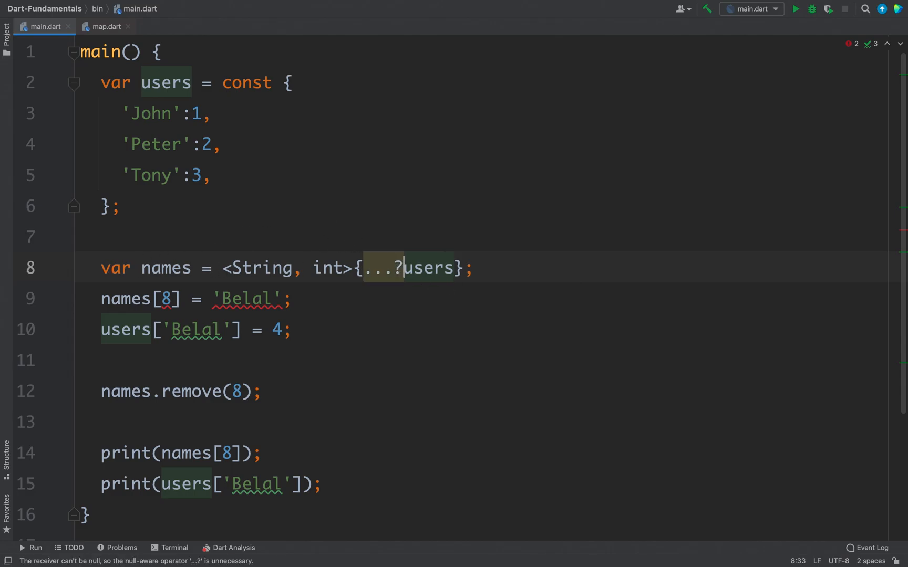
key(Backspace)
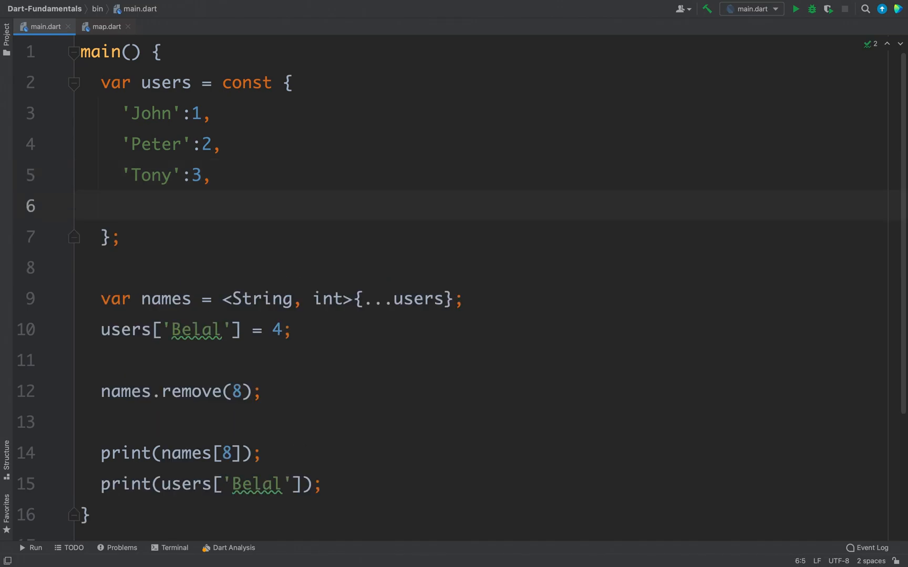
Step: Add an if() conditional 'Steve':4 entry at the end of the users map
text(if())
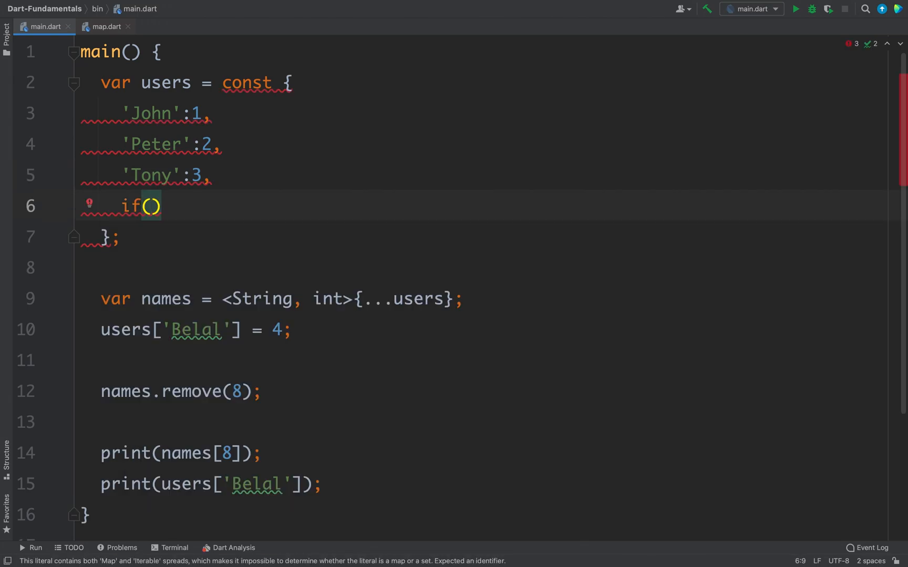
click(168, 205)
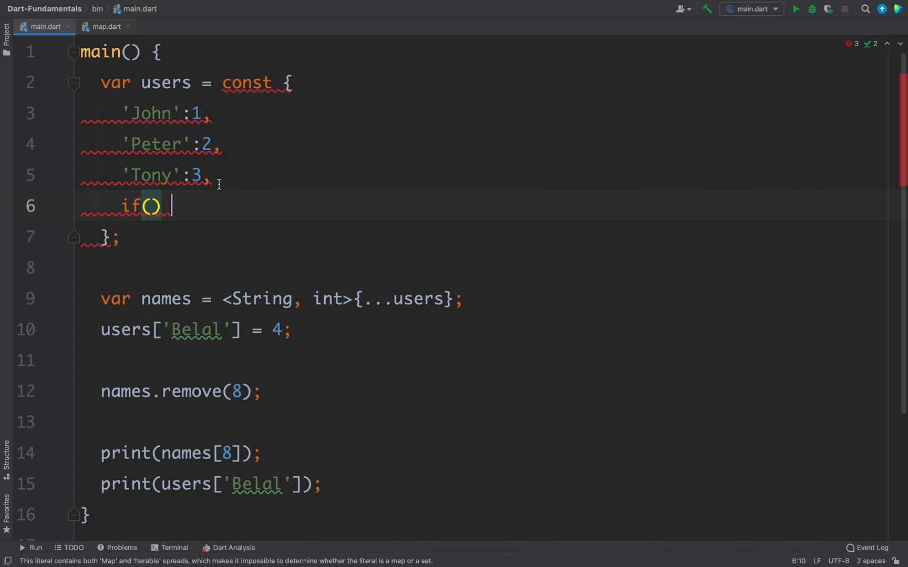
mouse_move(233, 220)
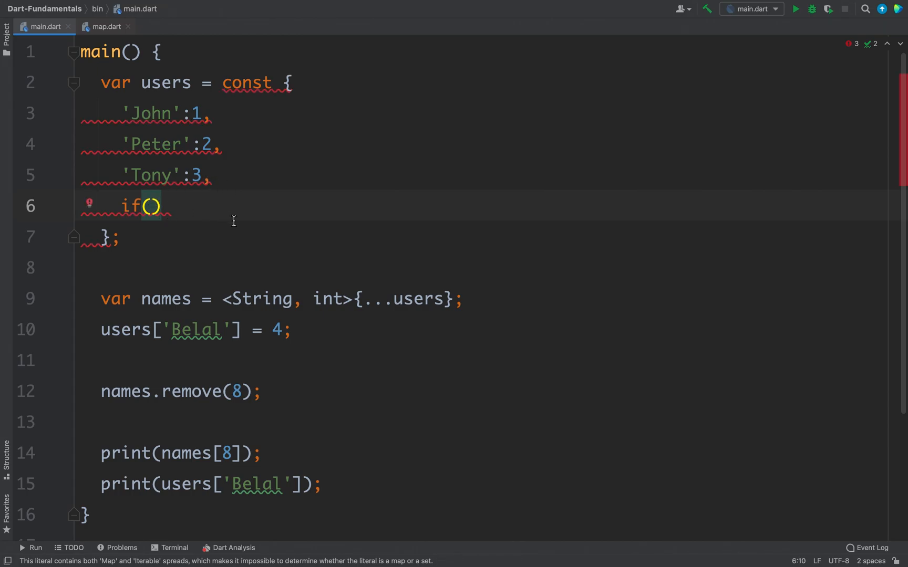
text(')
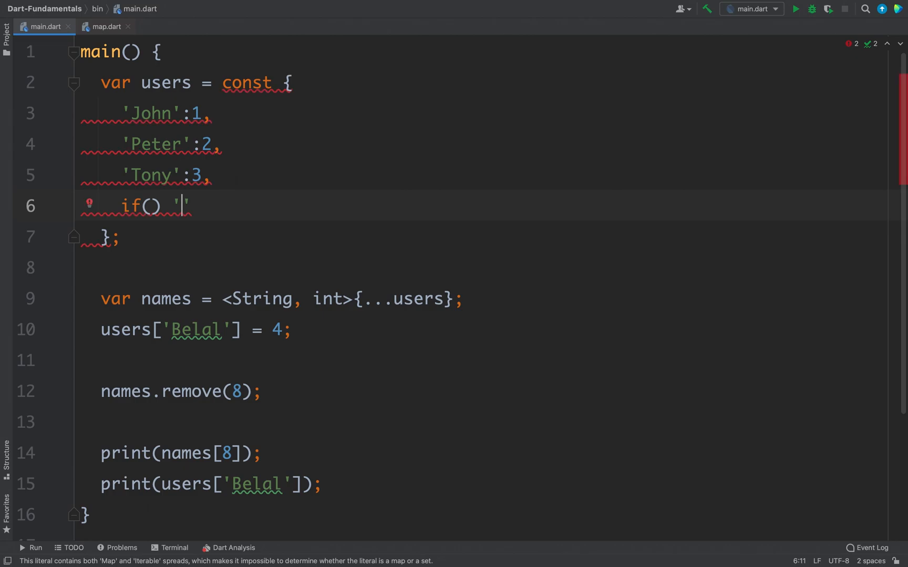
text(Steve)
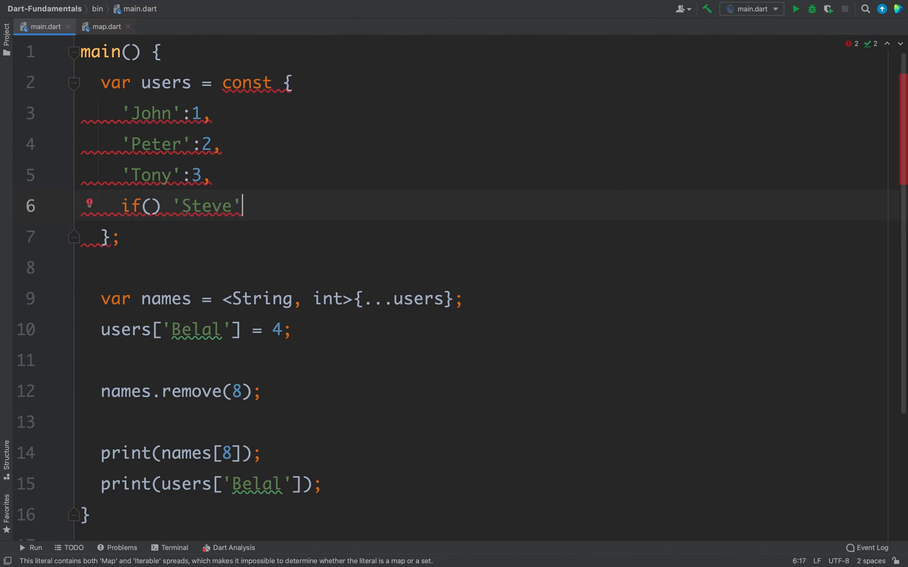
text(:4,)
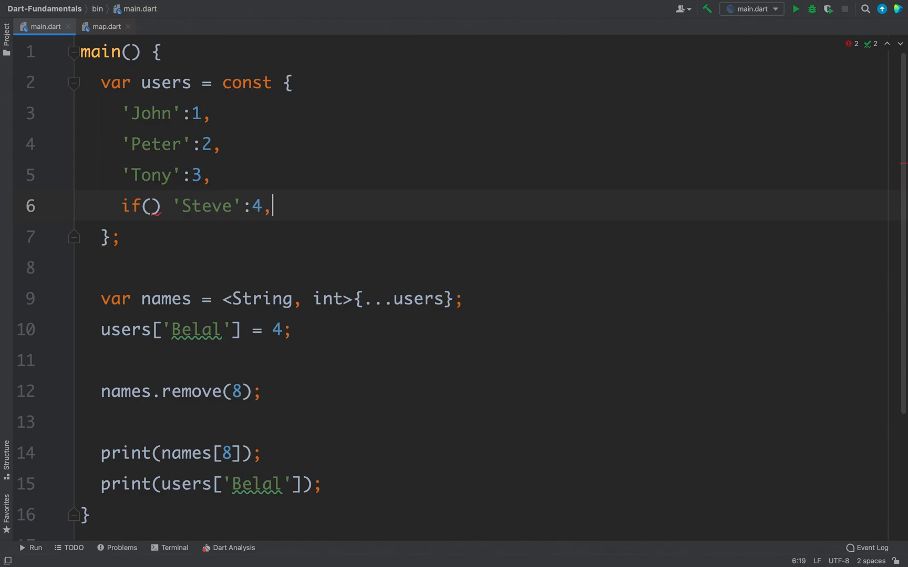
Step: Set the entry's condition to true, then select true and type for over it
text(true)
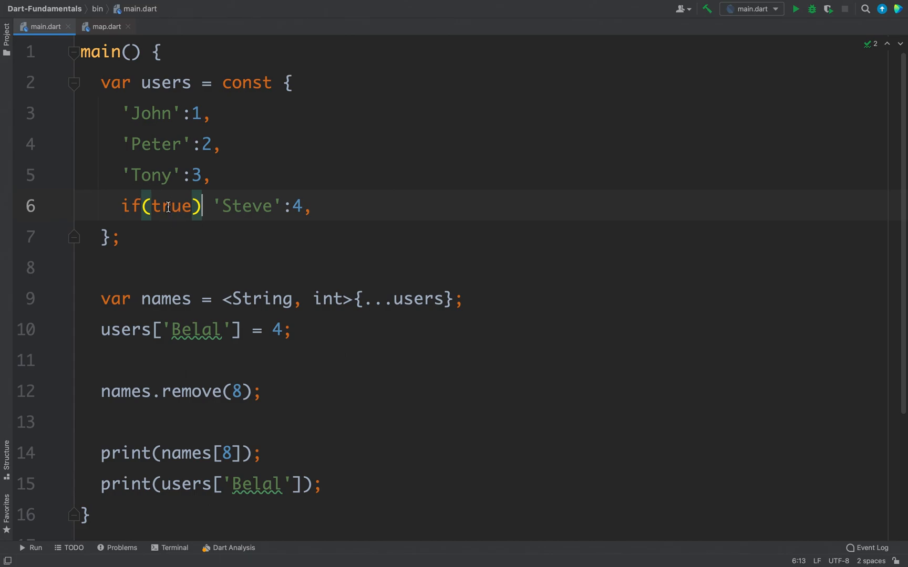
double_click(172, 206)
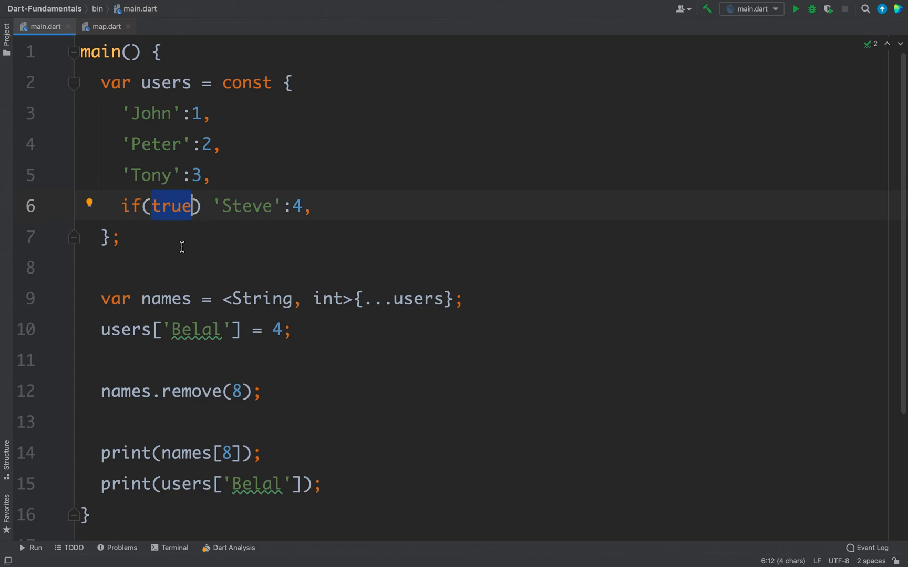
text(for)
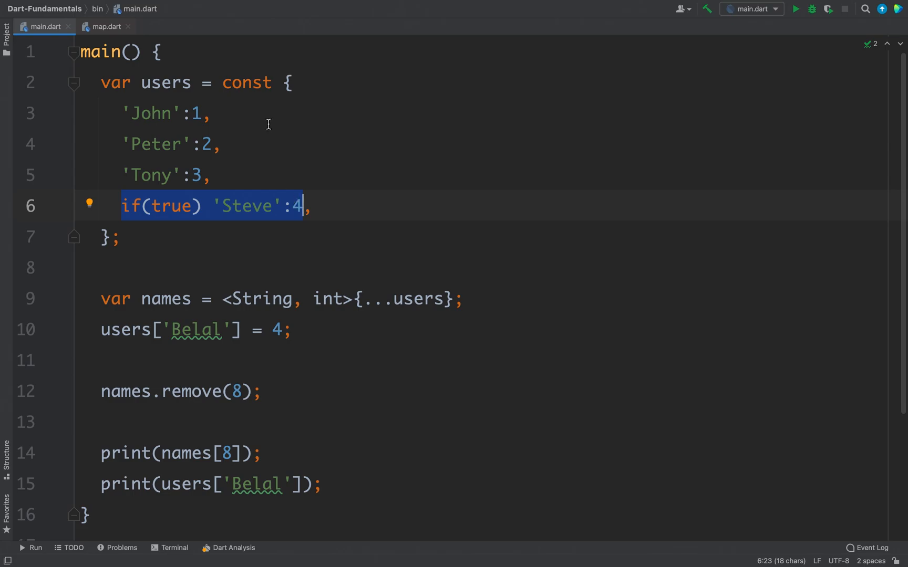
double_click(246, 82)
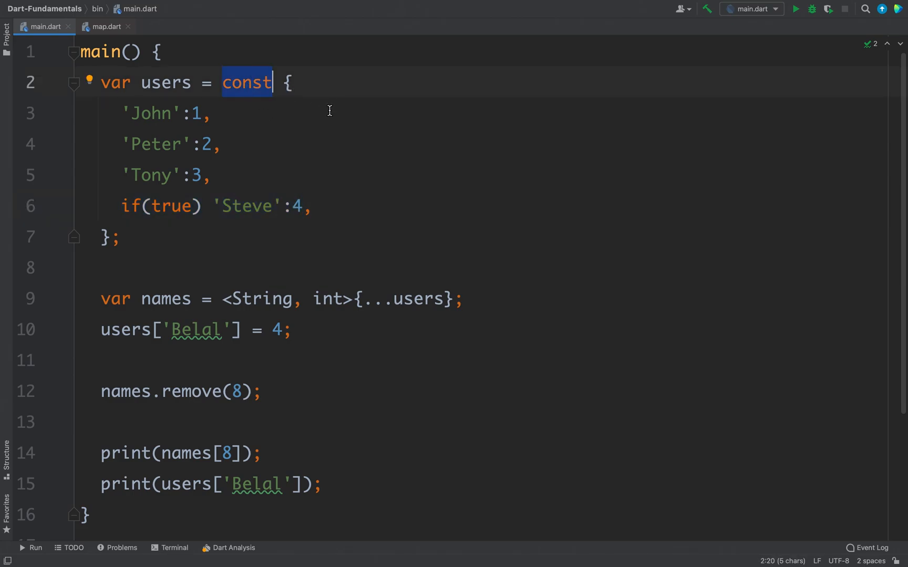